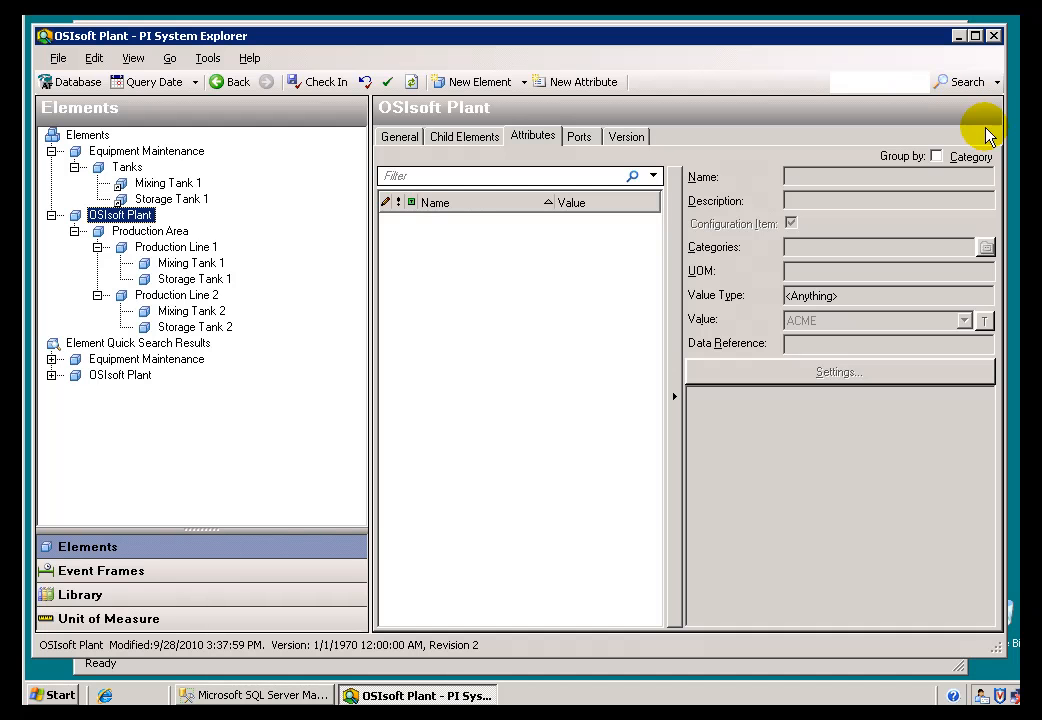
- Run an advanced element search filtered on Mixing Tank Template2
{"action": "left_click", "coordinate": [990, 82]}
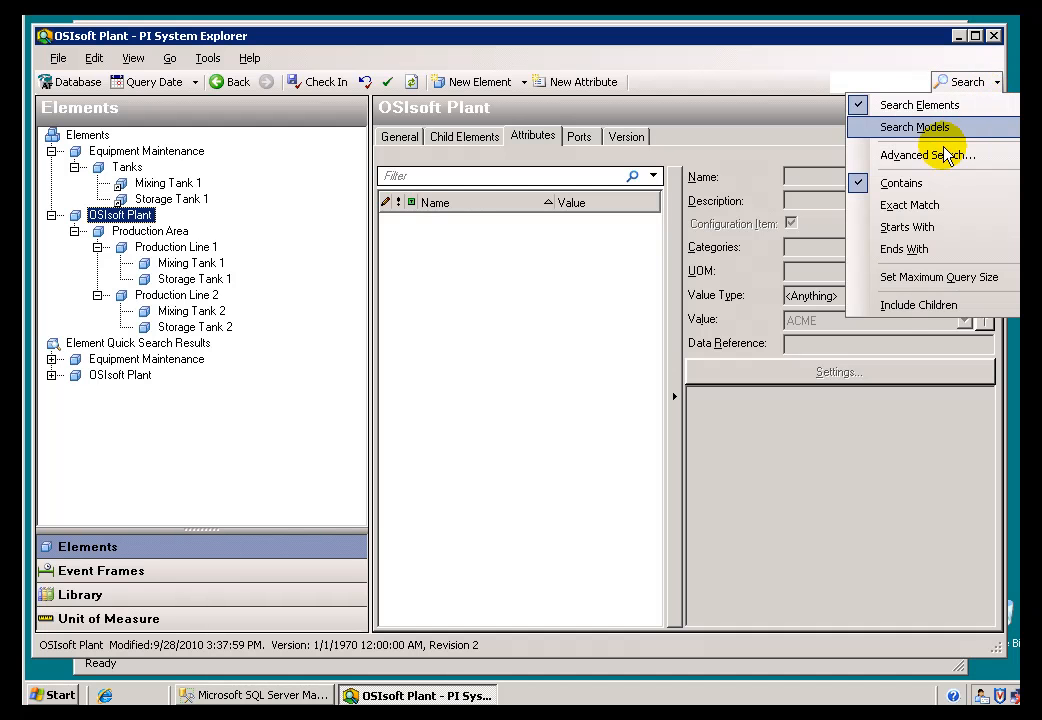
{"action": "left_click", "coordinate": [928, 156]}
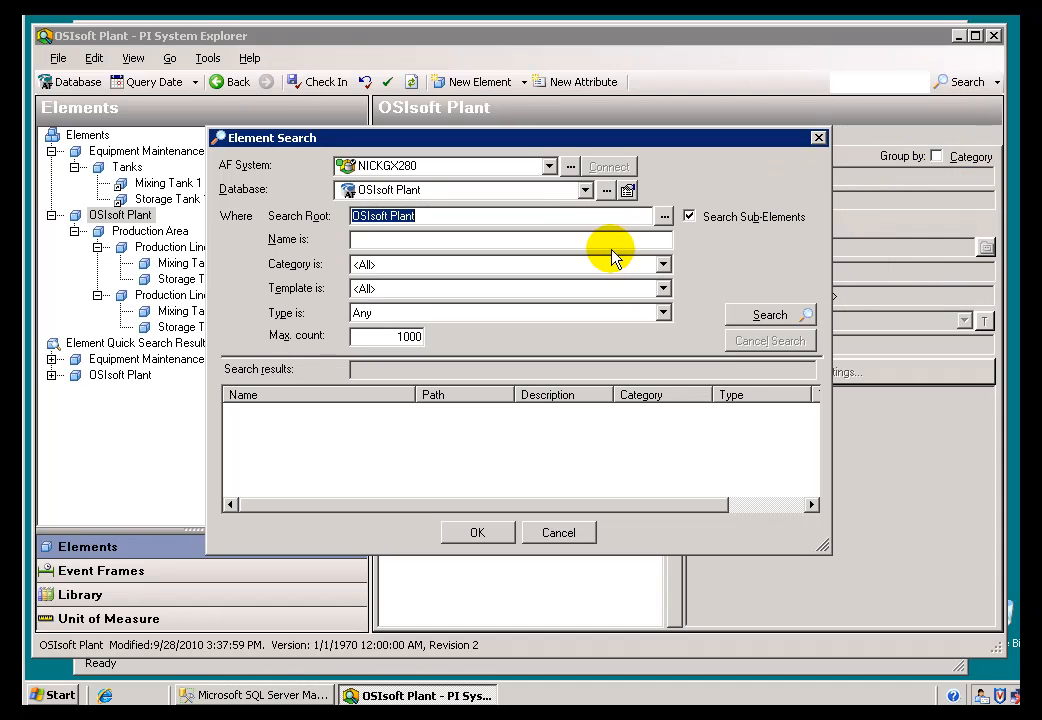
{"action": "mouse_move", "coordinate": [652, 296]}
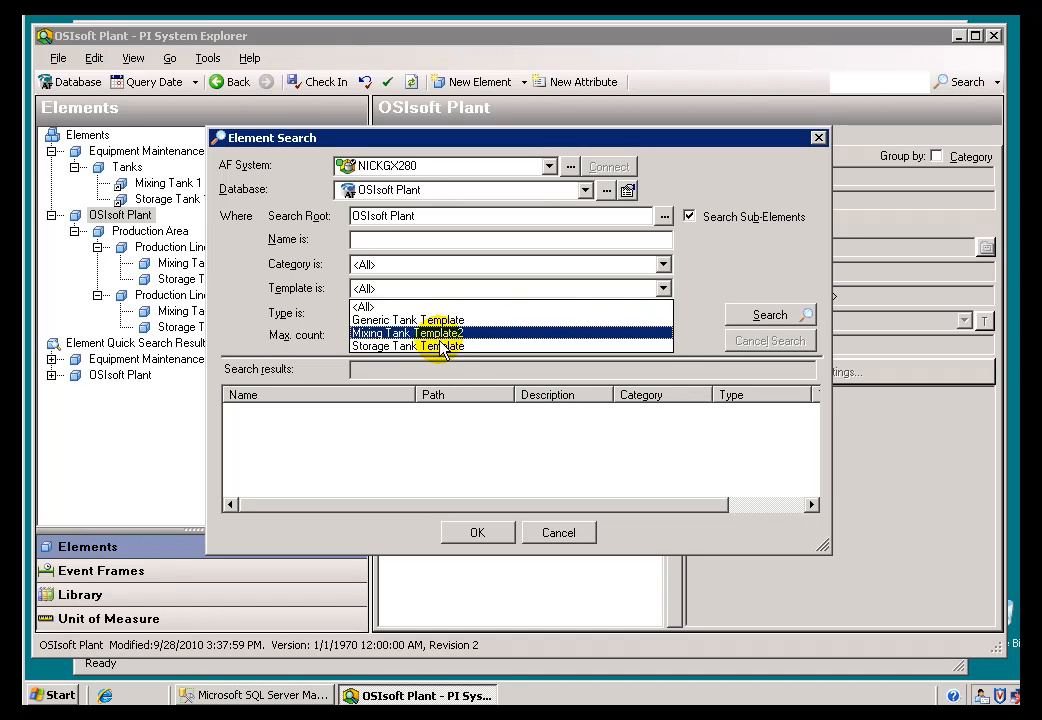
{"action": "left_click", "coordinate": [408, 332]}
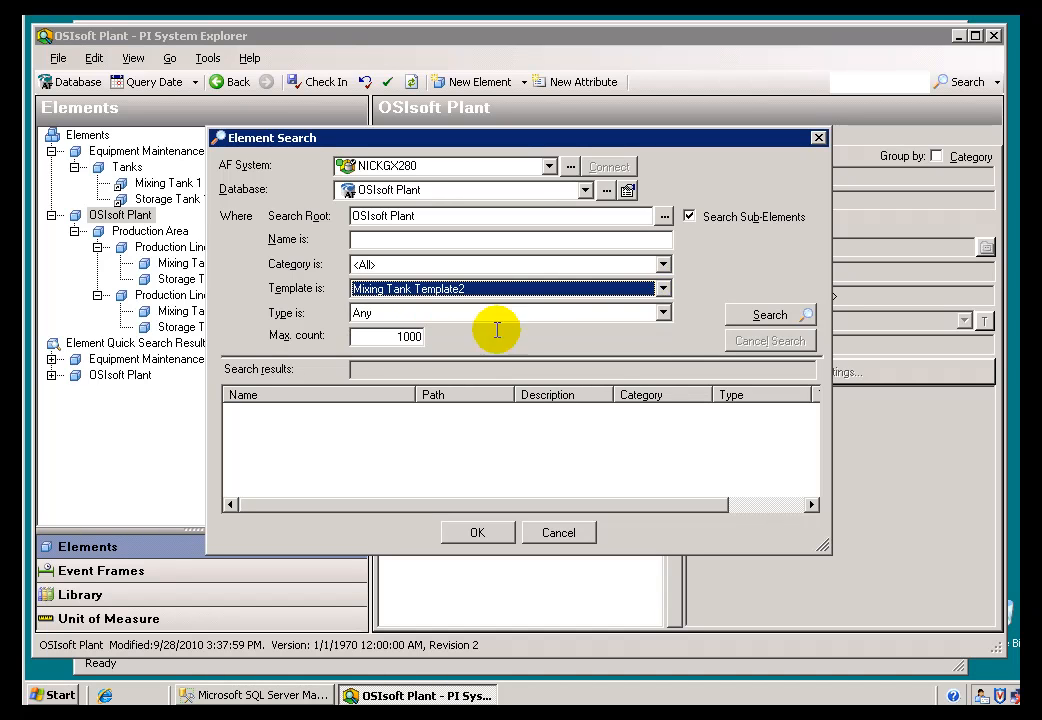
{"action": "left_click", "coordinate": [768, 314]}
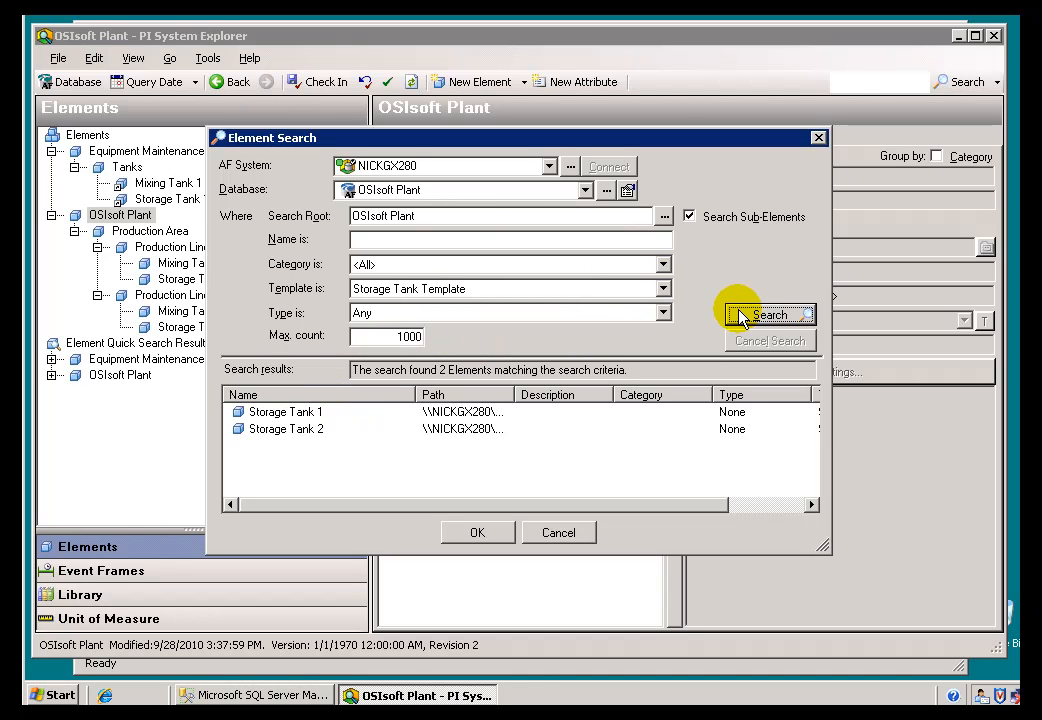
- Change the filter to Generic Tank Template and search, listing both mixing and both storage tanks
{"action": "left_click", "coordinate": [660, 288]}
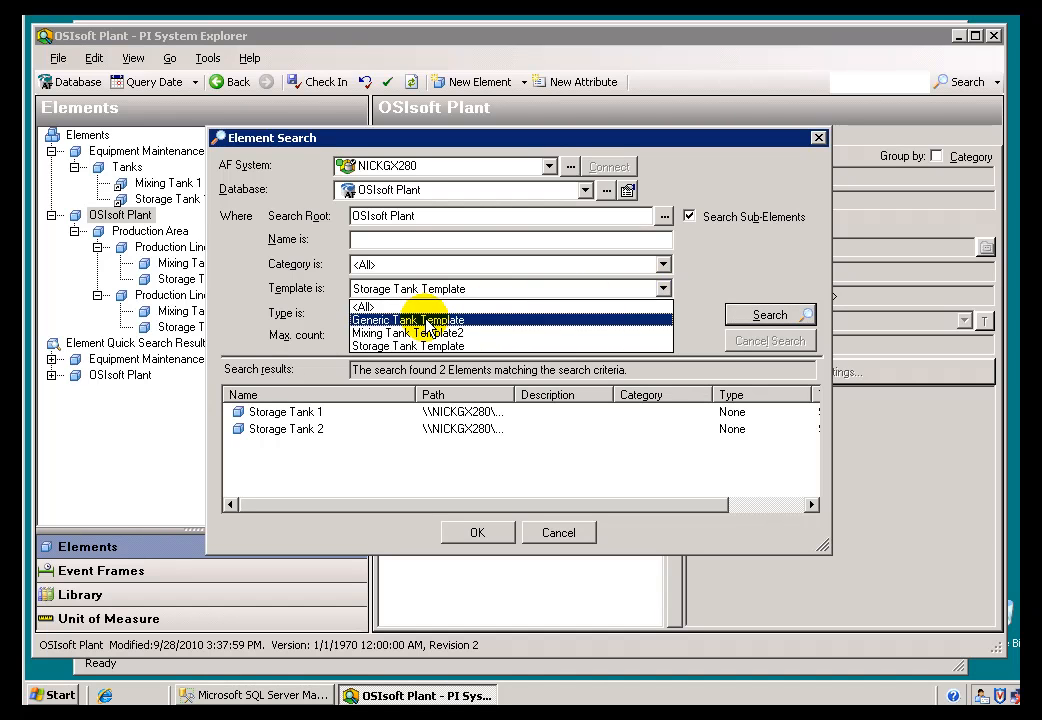
{"action": "left_click", "coordinate": [408, 320]}
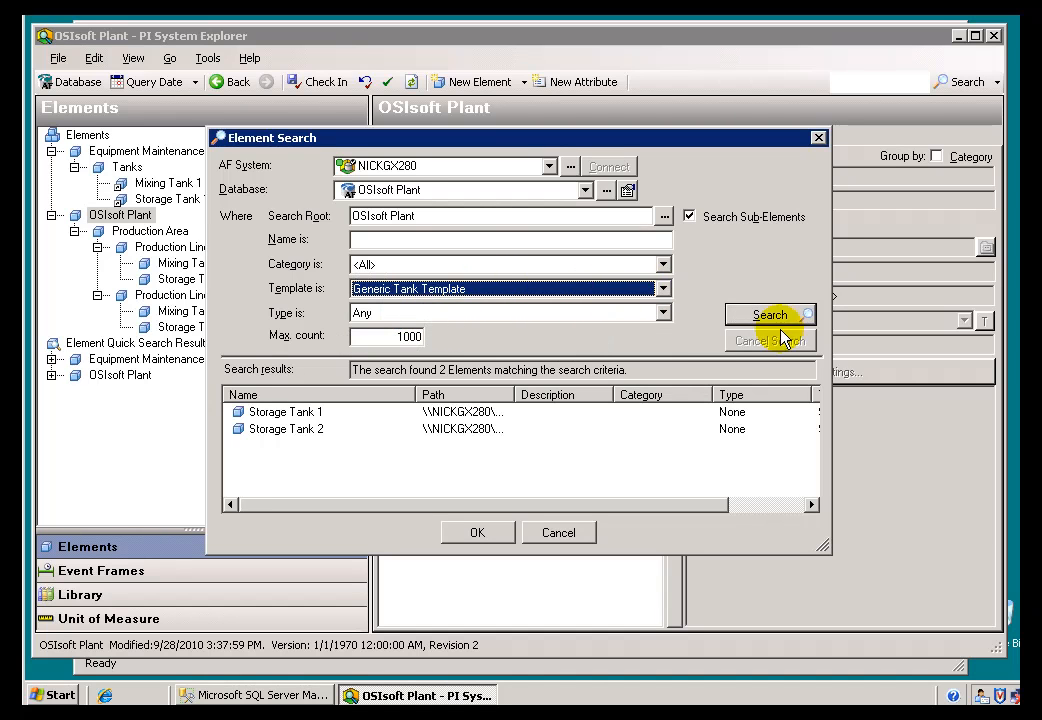
{"action": "left_click", "coordinate": [770, 314]}
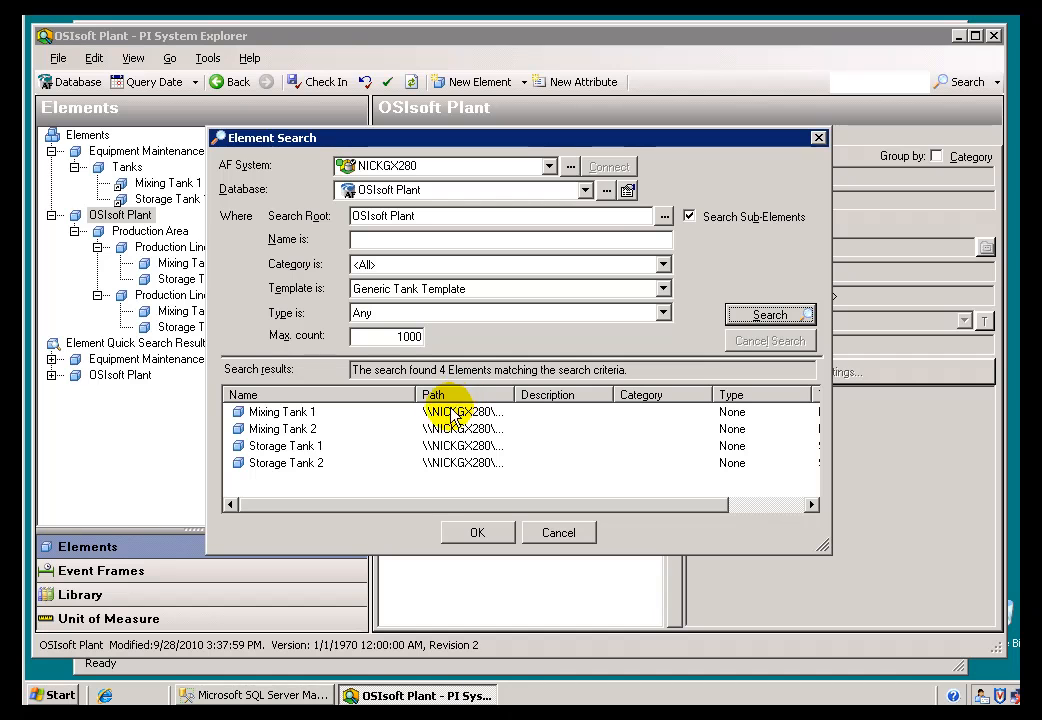
{"action": "mouse_move", "coordinate": [364, 442]}
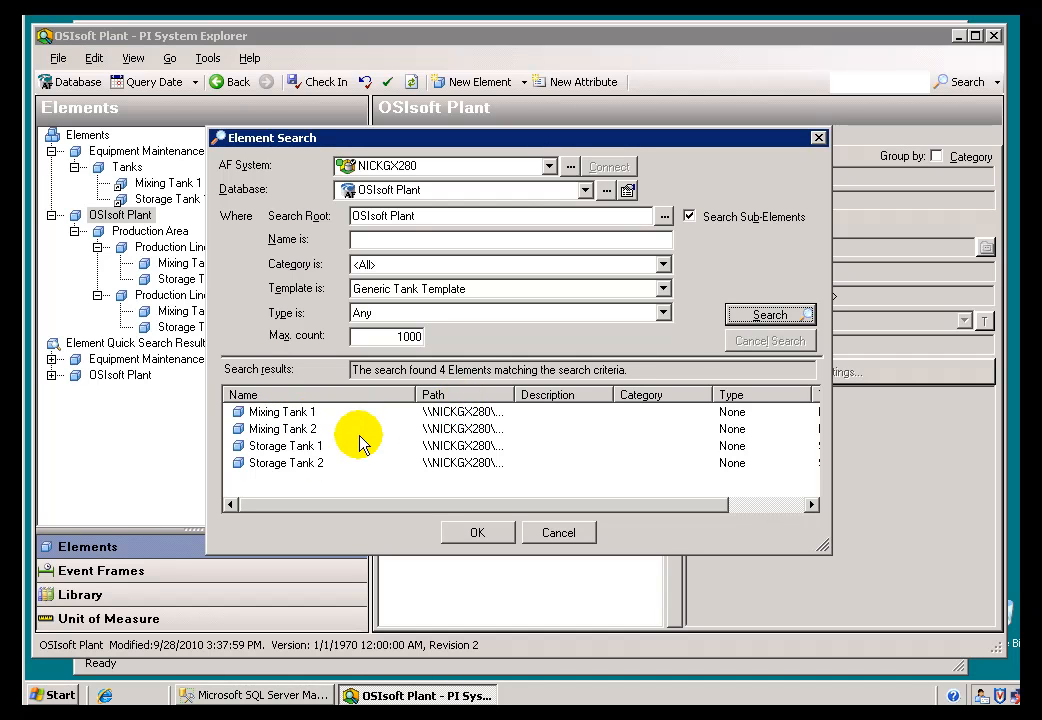
{"action": "mouse_move", "coordinate": [662, 292]}
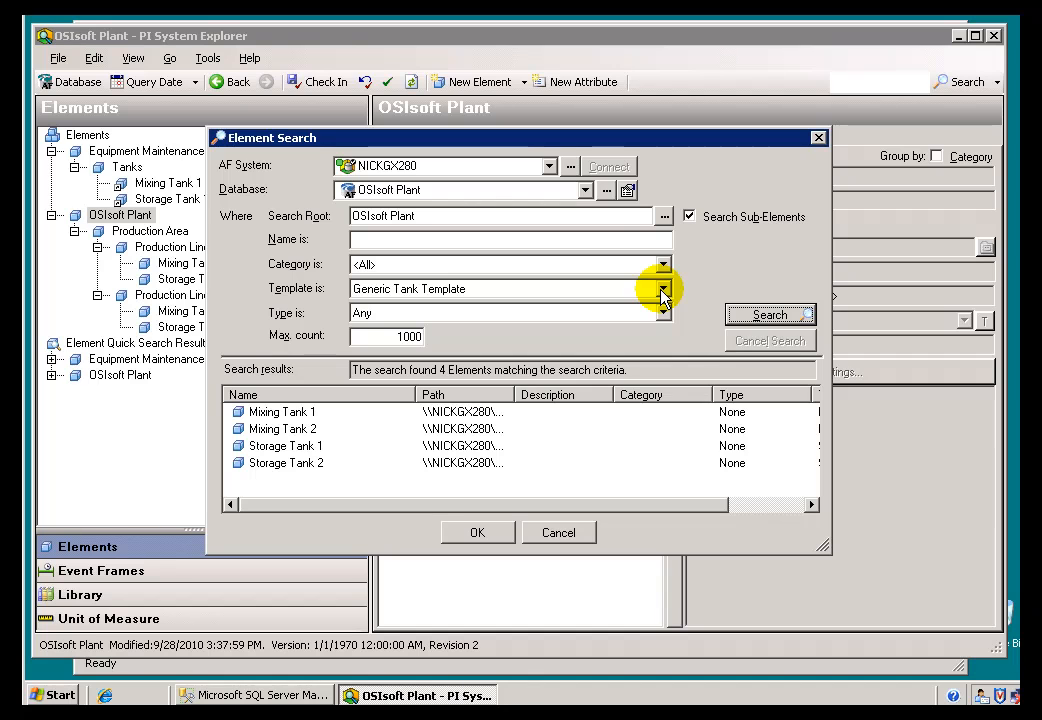
- Check the template and empty category filters, then cancel the Element Search dialog
{"action": "left_click", "coordinate": [662, 288]}
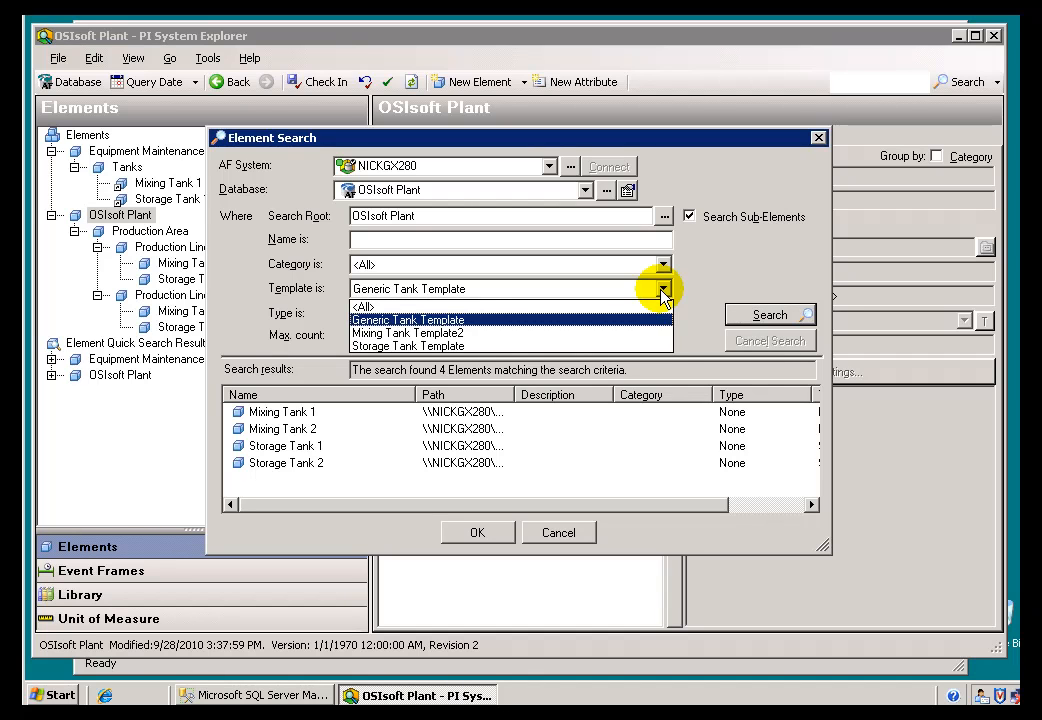
{"action": "left_click", "coordinate": [404, 320]}
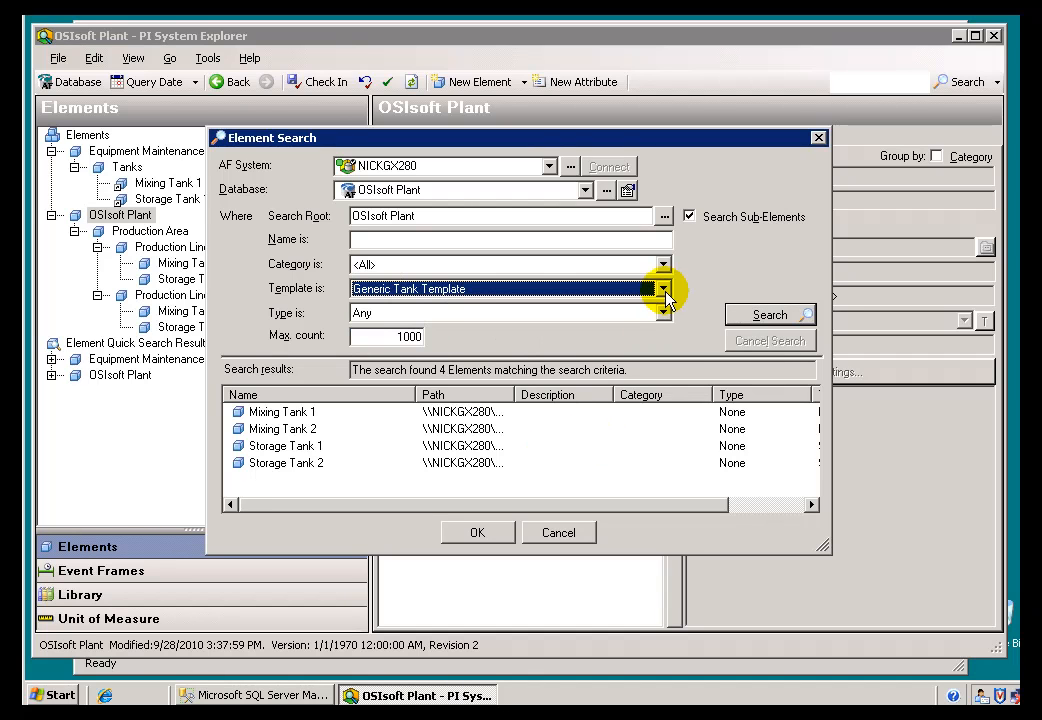
{"action": "mouse_move", "coordinate": [552, 532]}
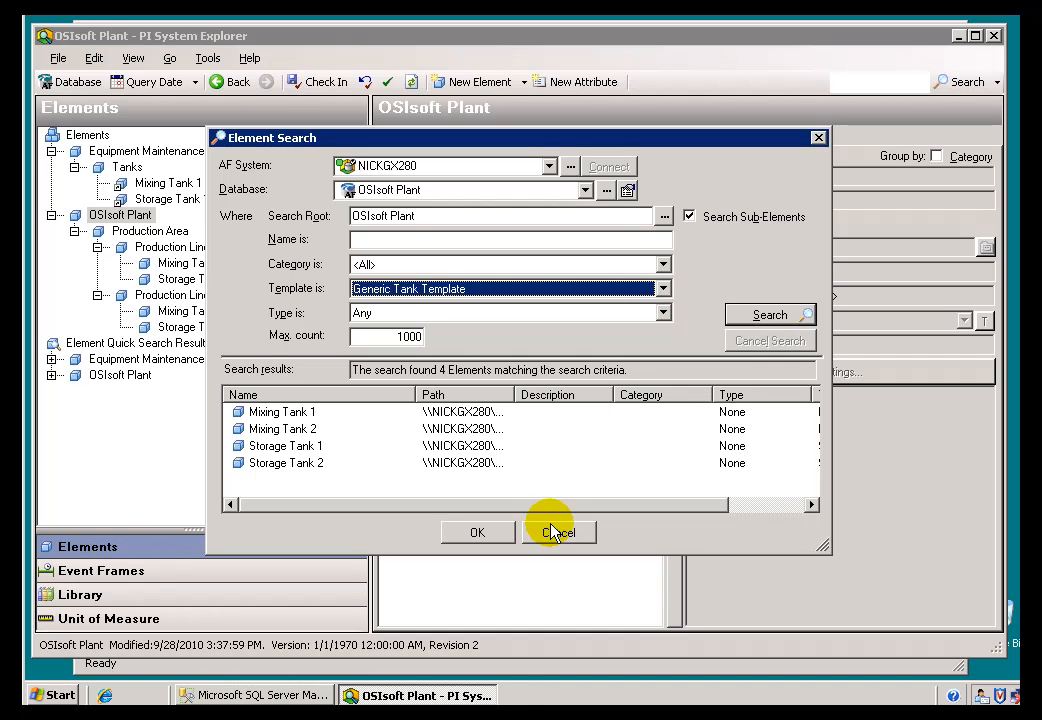
{"action": "mouse_move", "coordinate": [588, 452]}
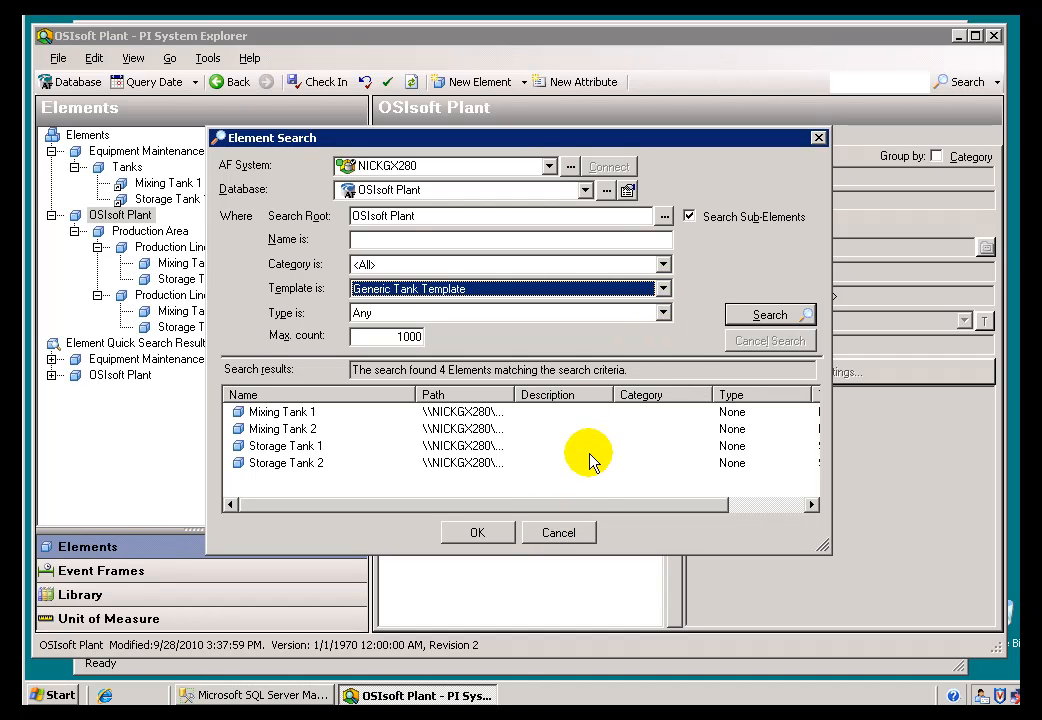
{"action": "mouse_move", "coordinate": [548, 522]}
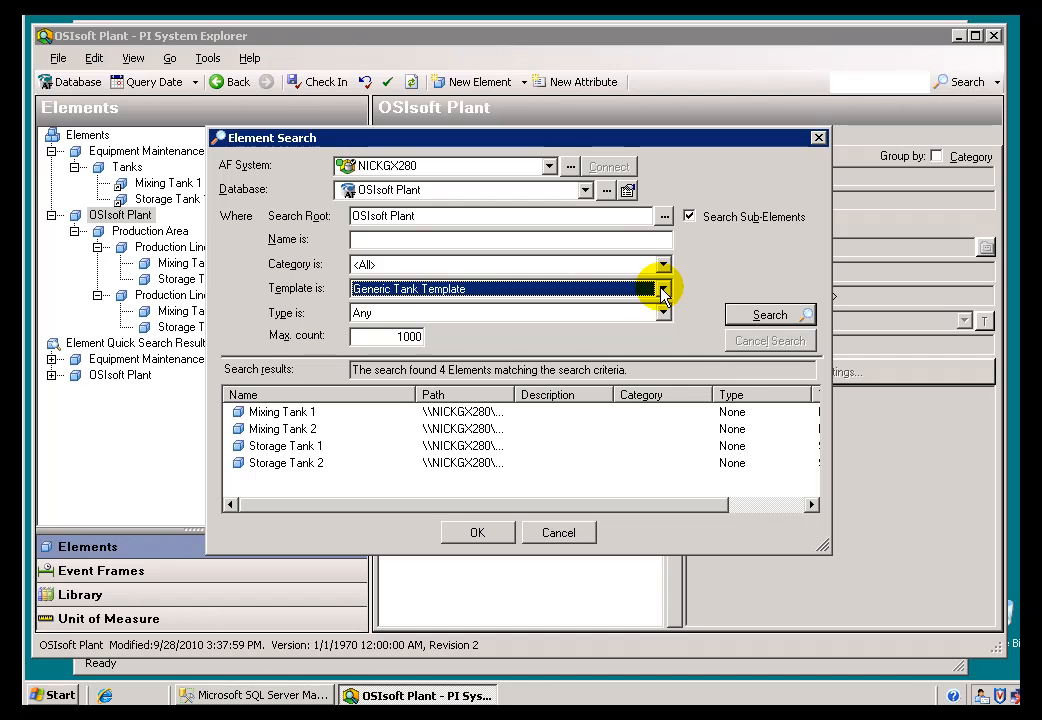
{"action": "left_click", "coordinate": [662, 288]}
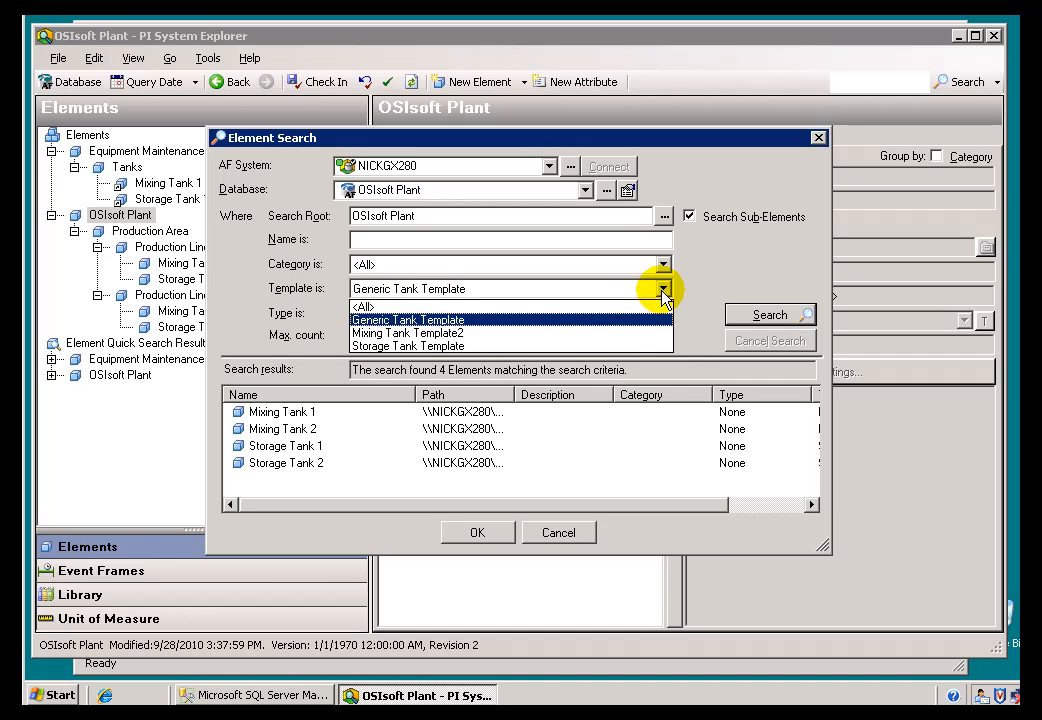
{"action": "left_click", "coordinate": [362, 320]}
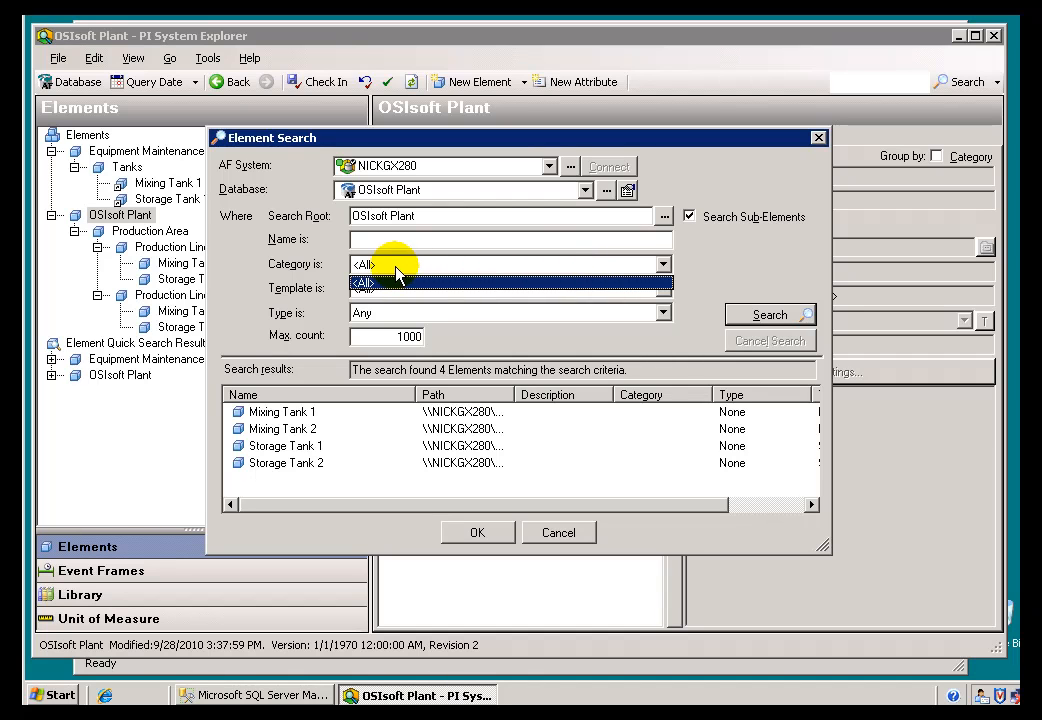
{"action": "mouse_move", "coordinate": [560, 532]}
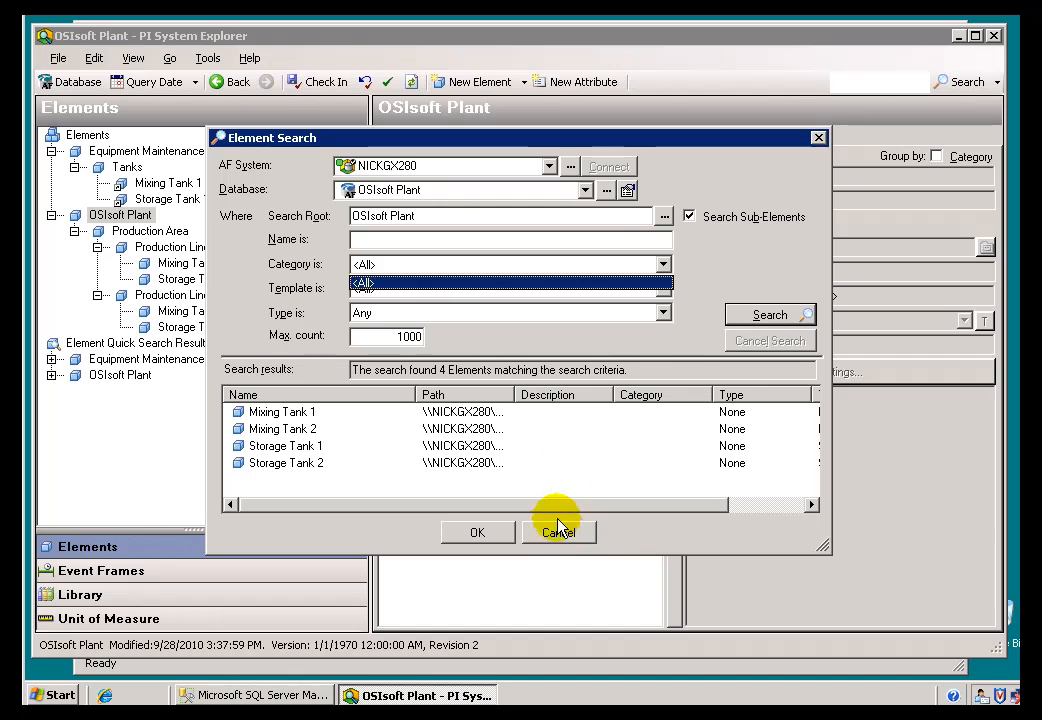
{"action": "mouse_move", "coordinate": [344, 292]}
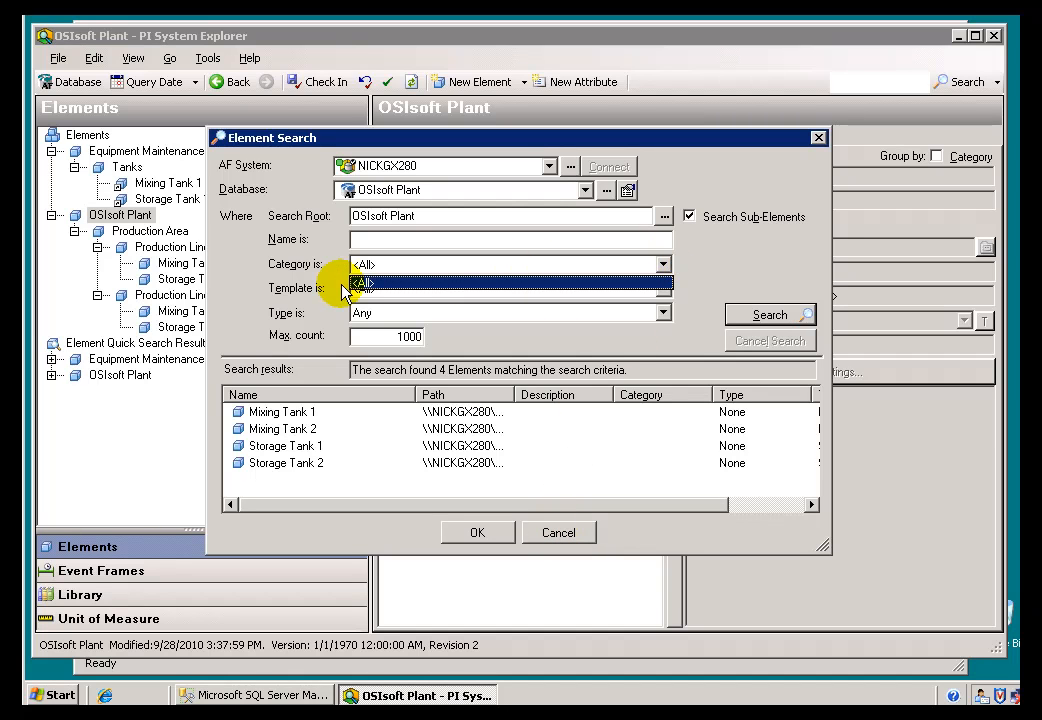
{"action": "mouse_move", "coordinate": [130, 556]}
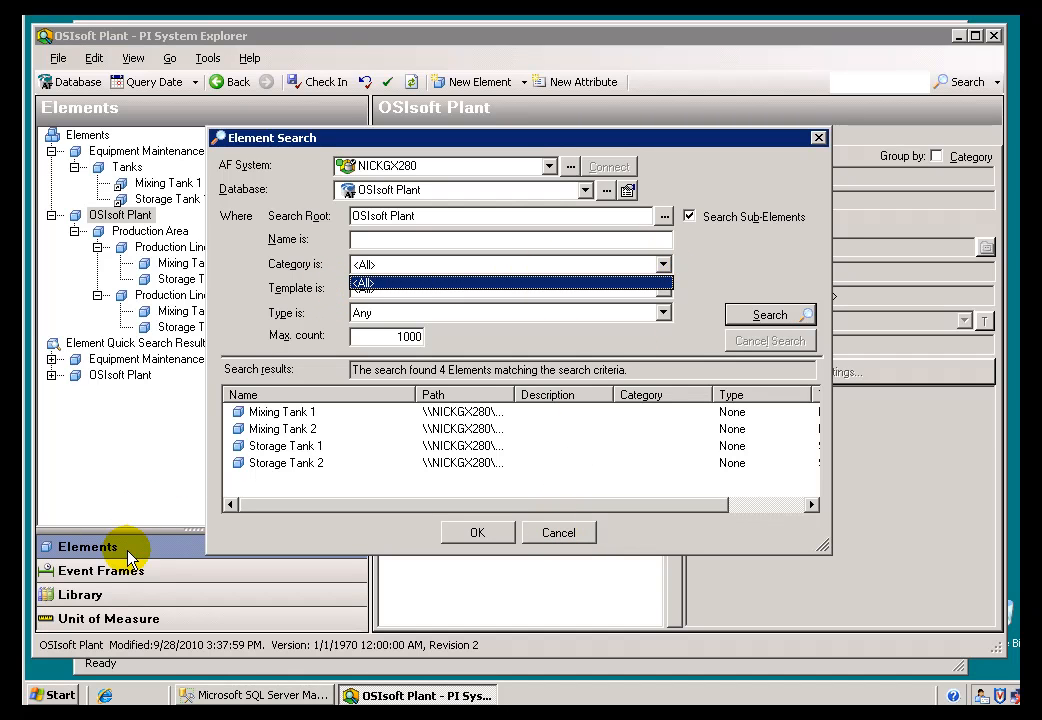
{"action": "mouse_move", "coordinate": [568, 262]}
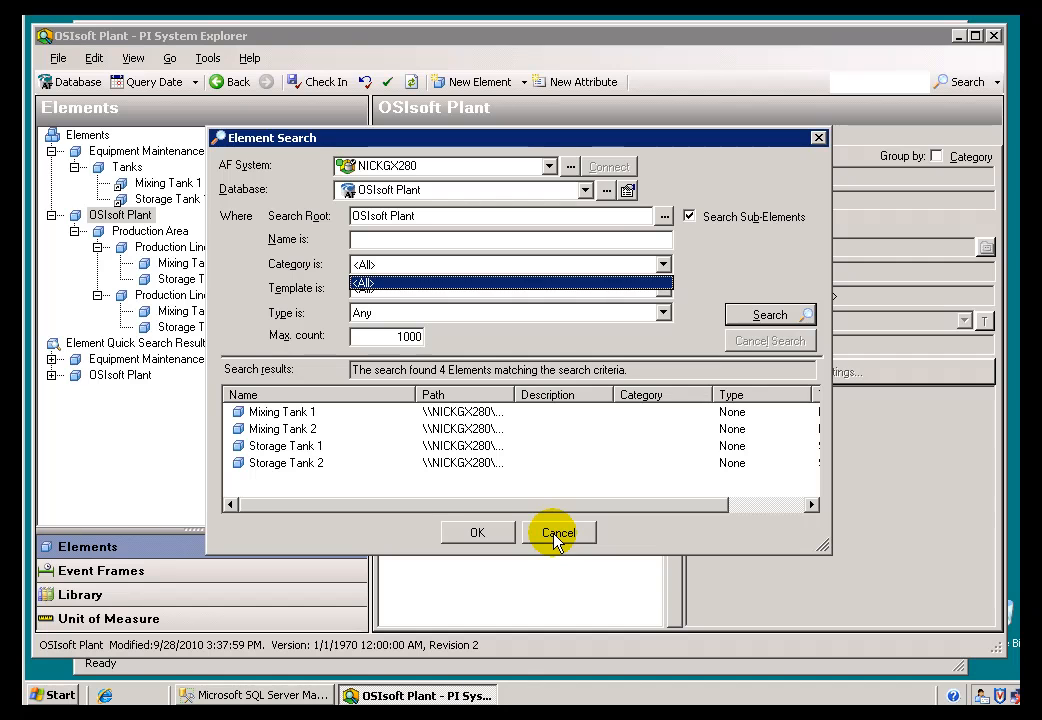
{"action": "mouse_move", "coordinate": [664, 264]}
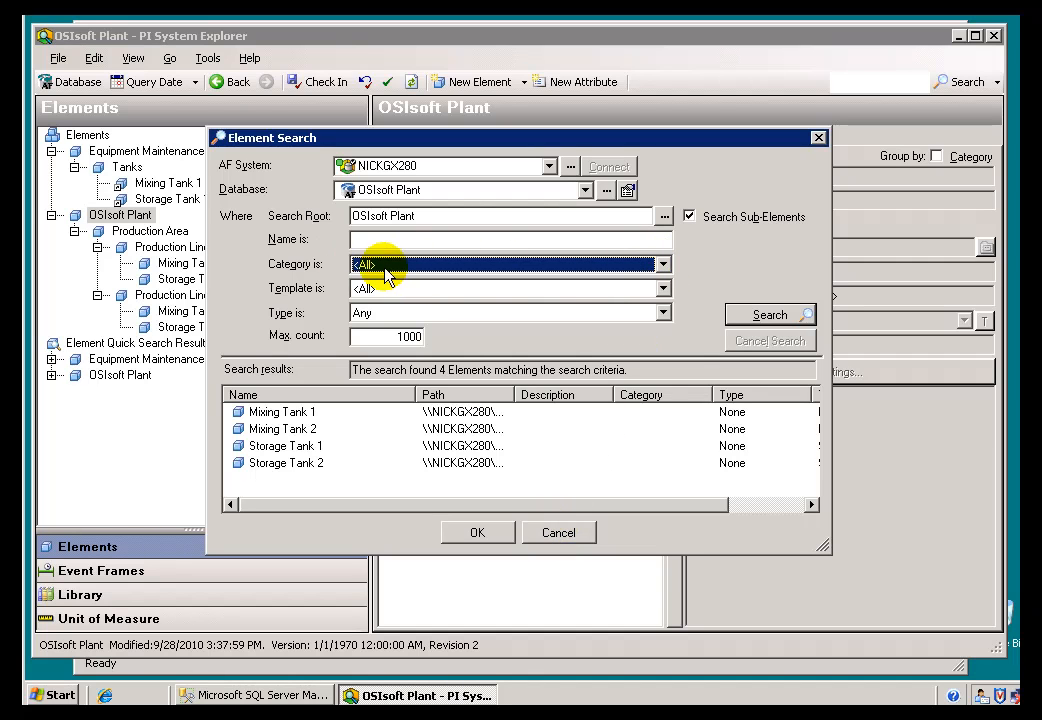
{"action": "mouse_move", "coordinate": [478, 280]}
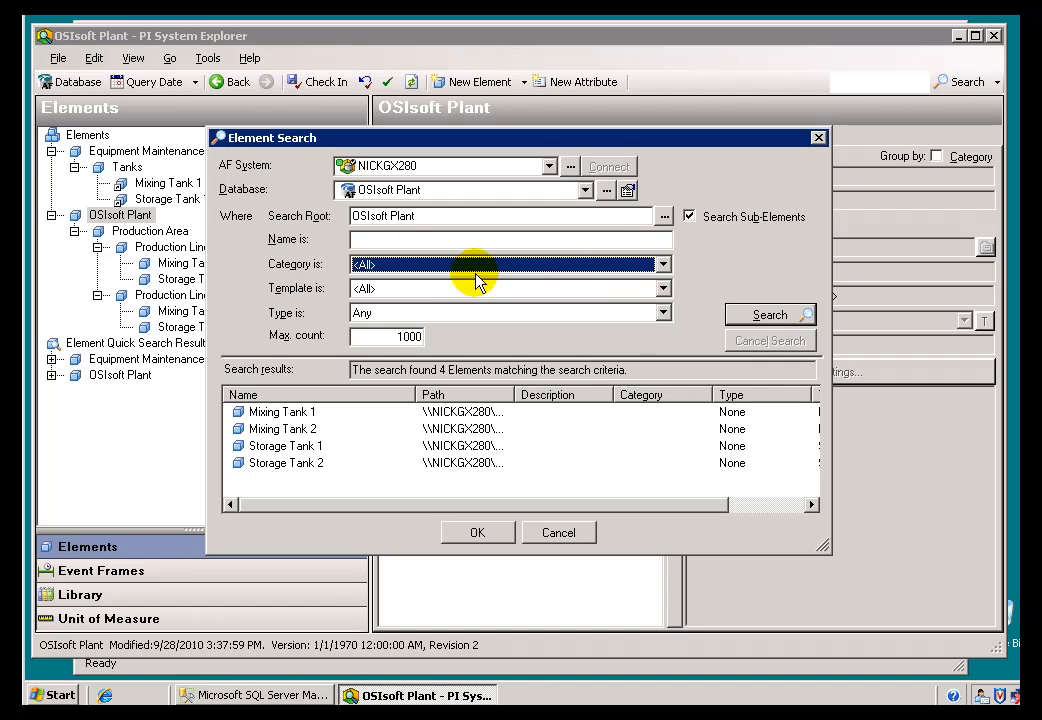
{"action": "mouse_move", "coordinate": [620, 292]}
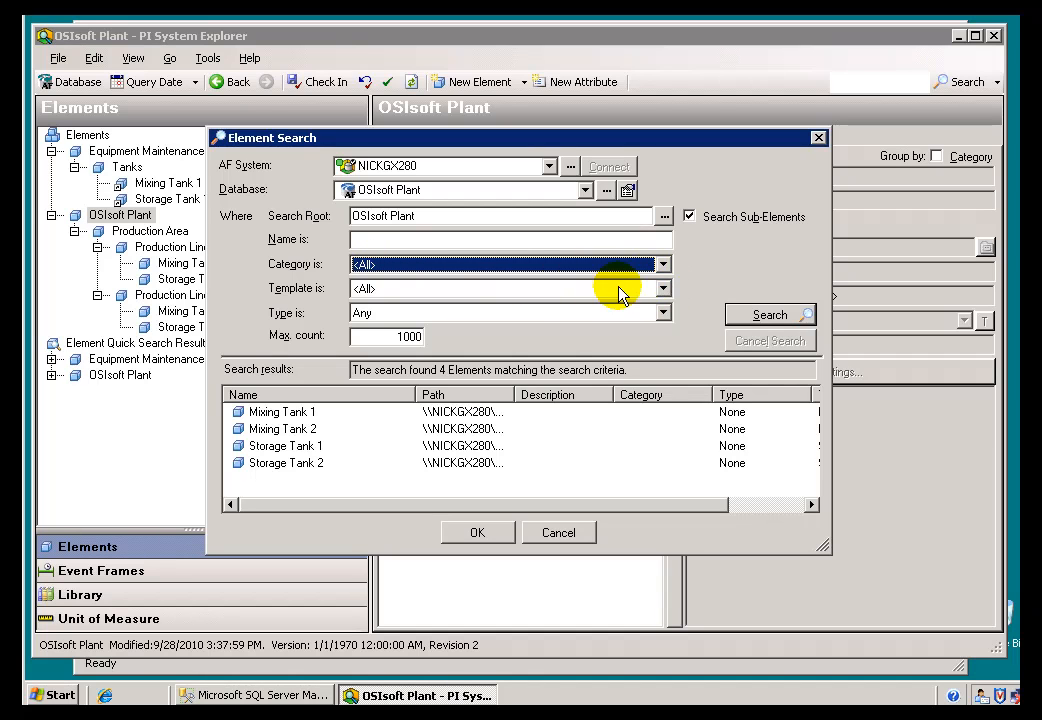
{"action": "mouse_move", "coordinate": [564, 276]}
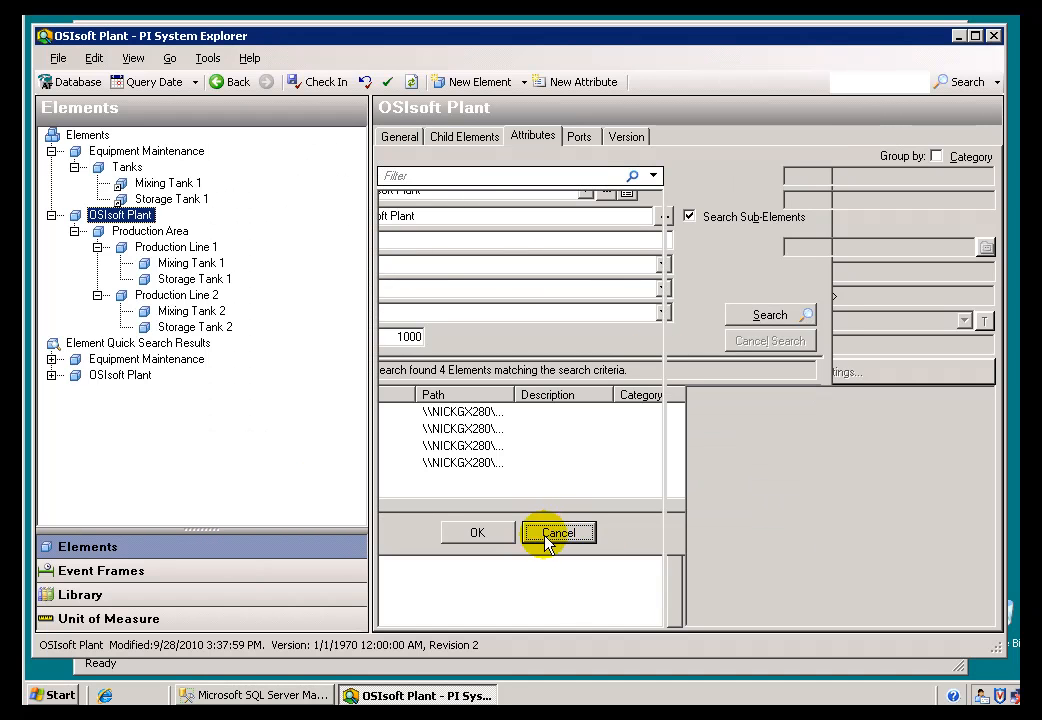
{"action": "left_click", "coordinate": [558, 532]}
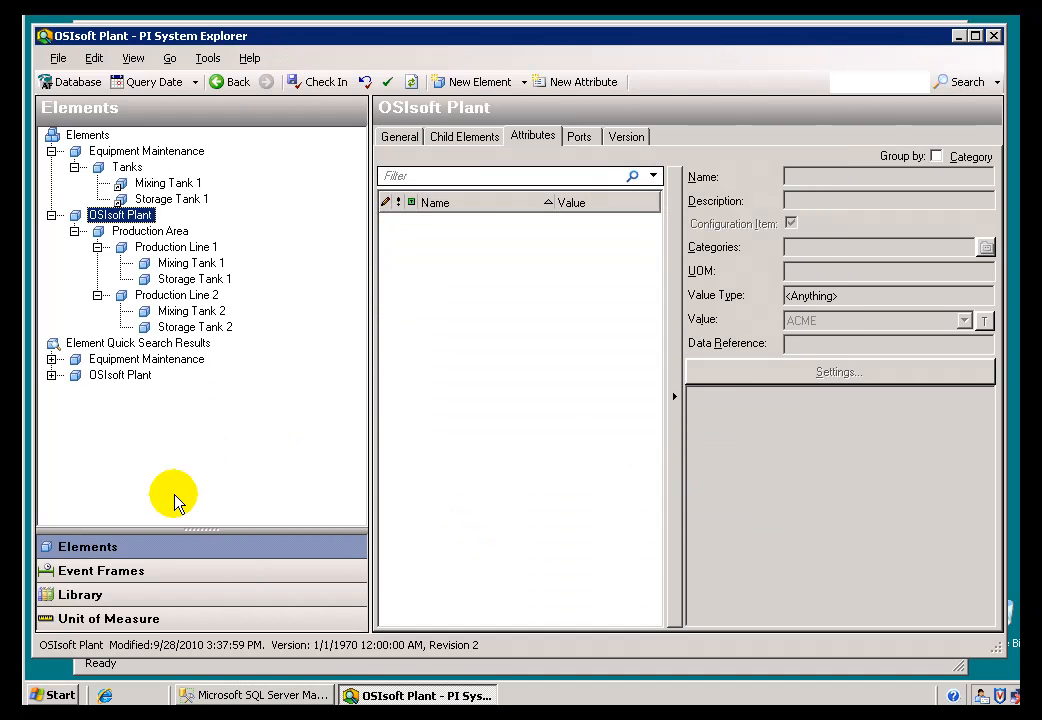
- Browse the Library's Attribute and Element Categories lists
{"action": "left_click", "coordinate": [80, 594]}
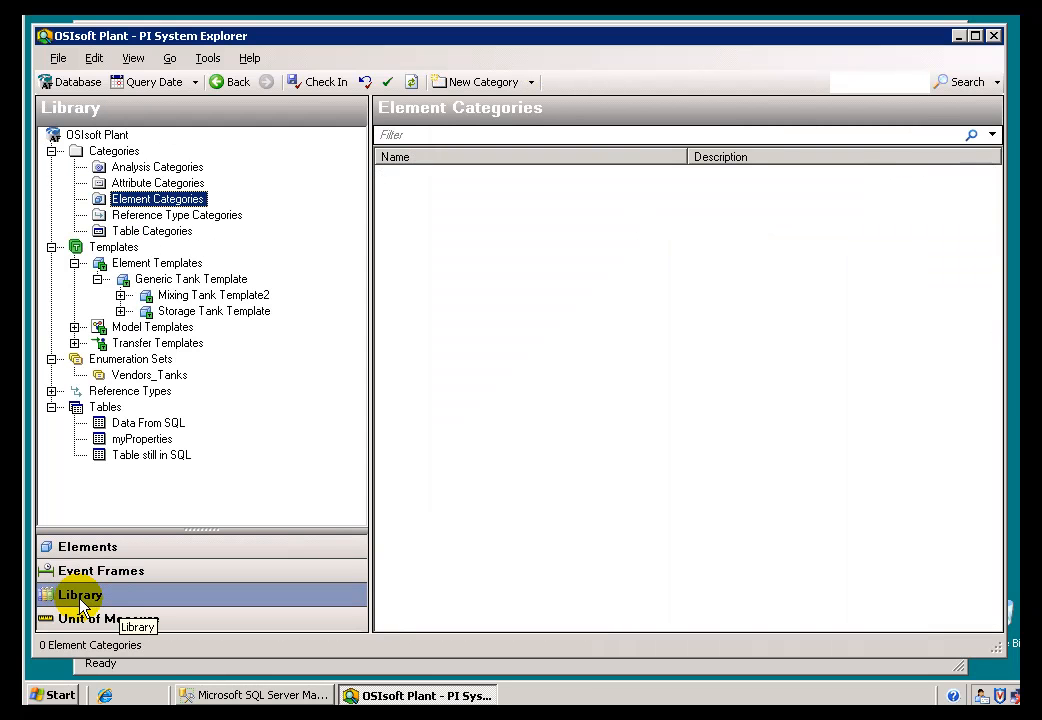
{"action": "mouse_move", "coordinate": [128, 176]}
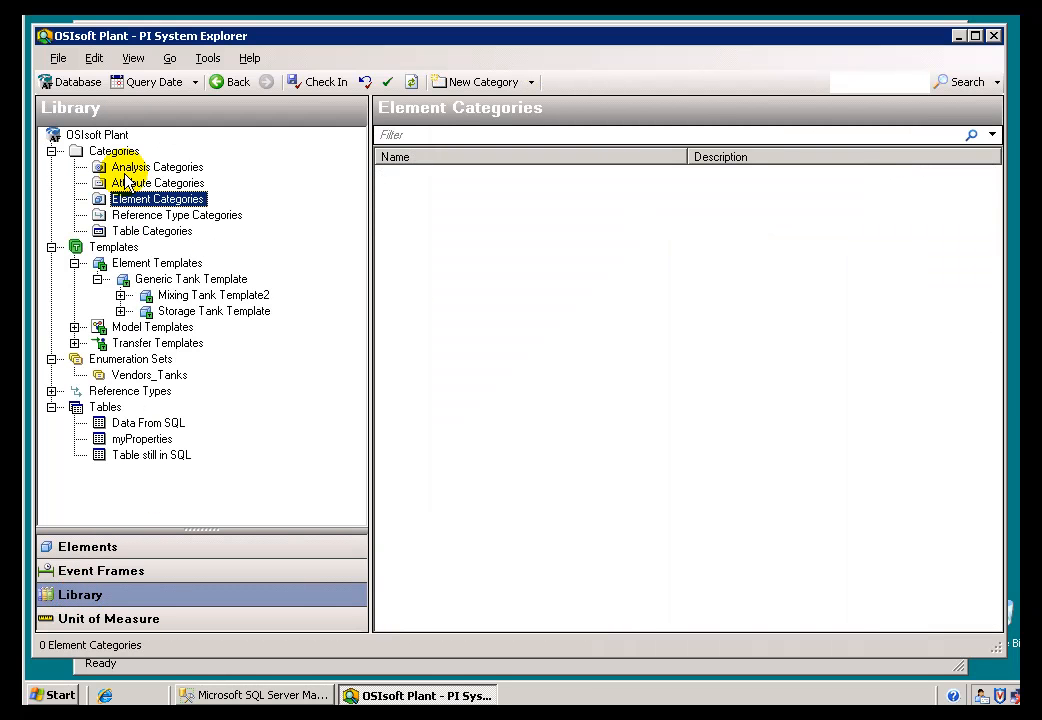
{"action": "left_click", "coordinate": [112, 150]}
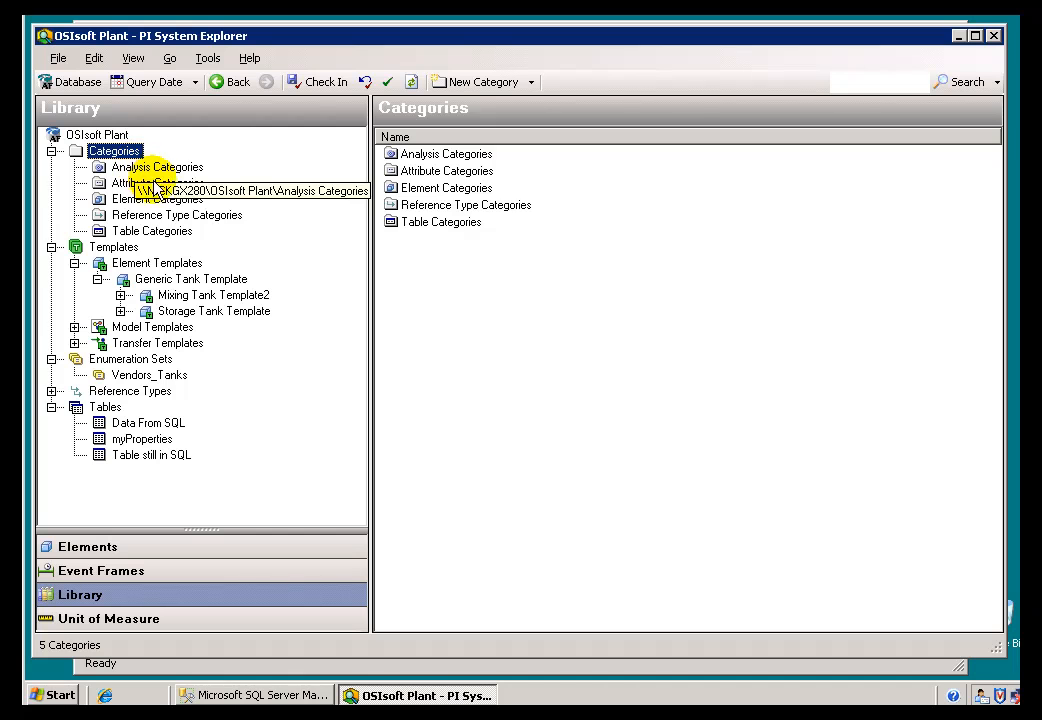
{"action": "left_click", "coordinate": [156, 182]}
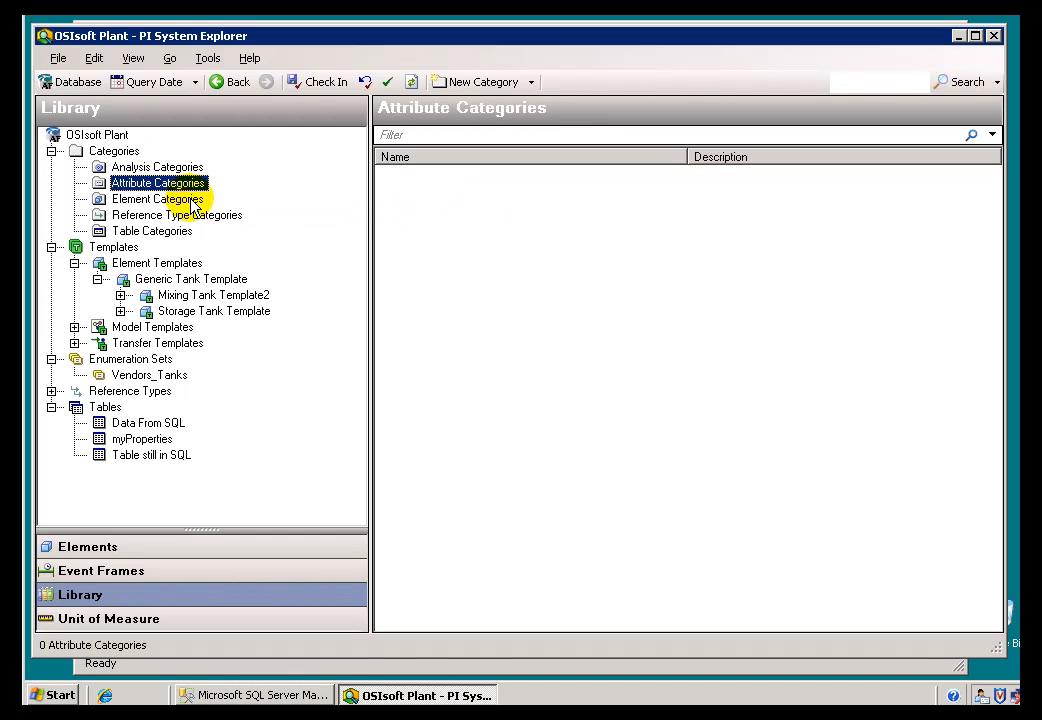
{"action": "mouse_move", "coordinate": [156, 200]}
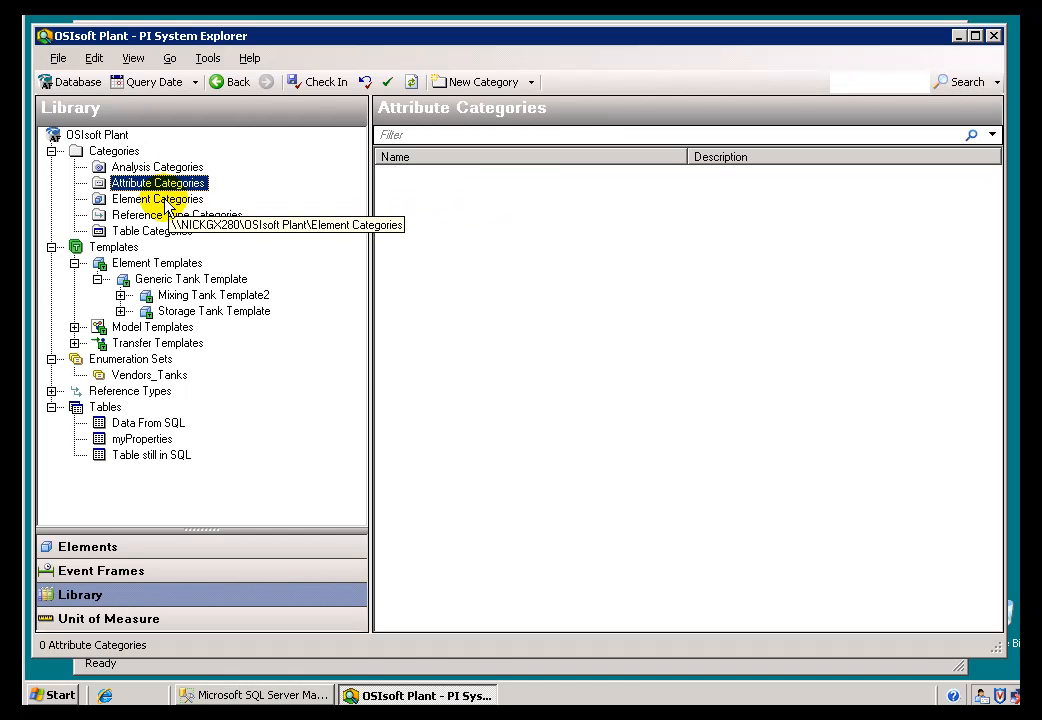
{"action": "left_click", "coordinate": [156, 200]}
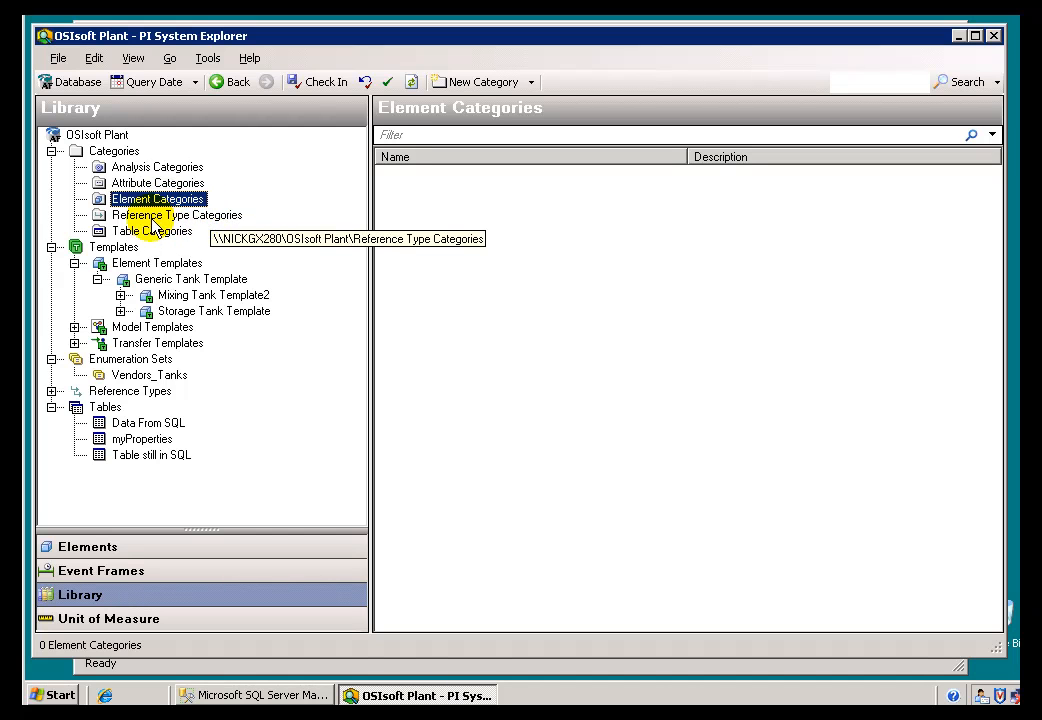
{"action": "mouse_move", "coordinate": [130, 200]}
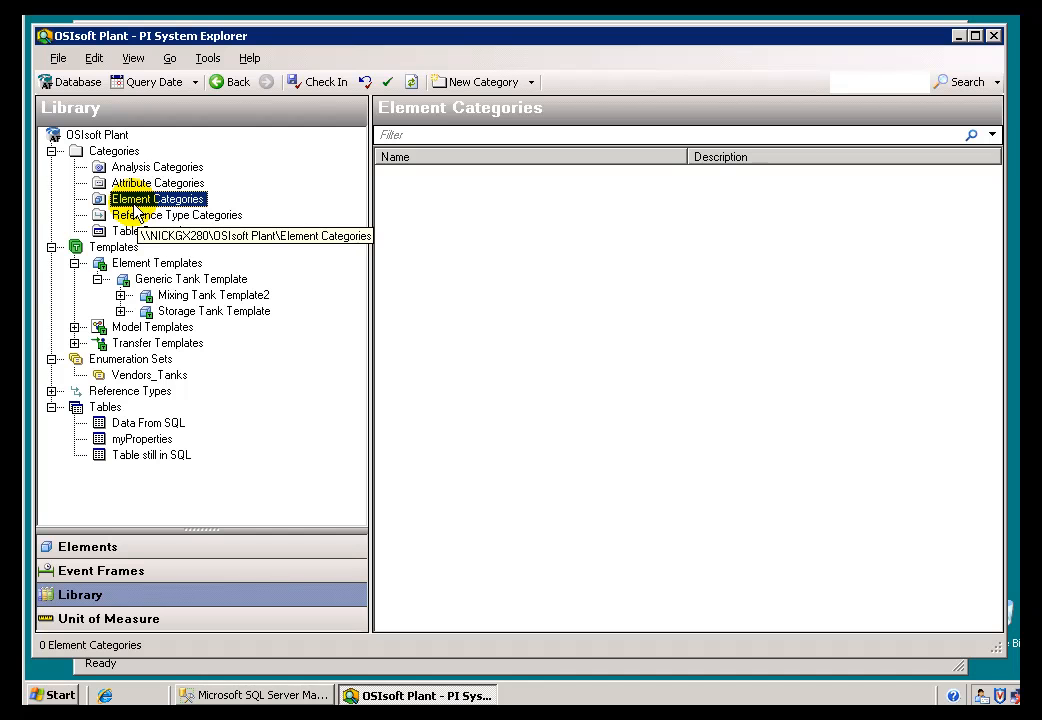
{"action": "mouse_move", "coordinate": [152, 242]}
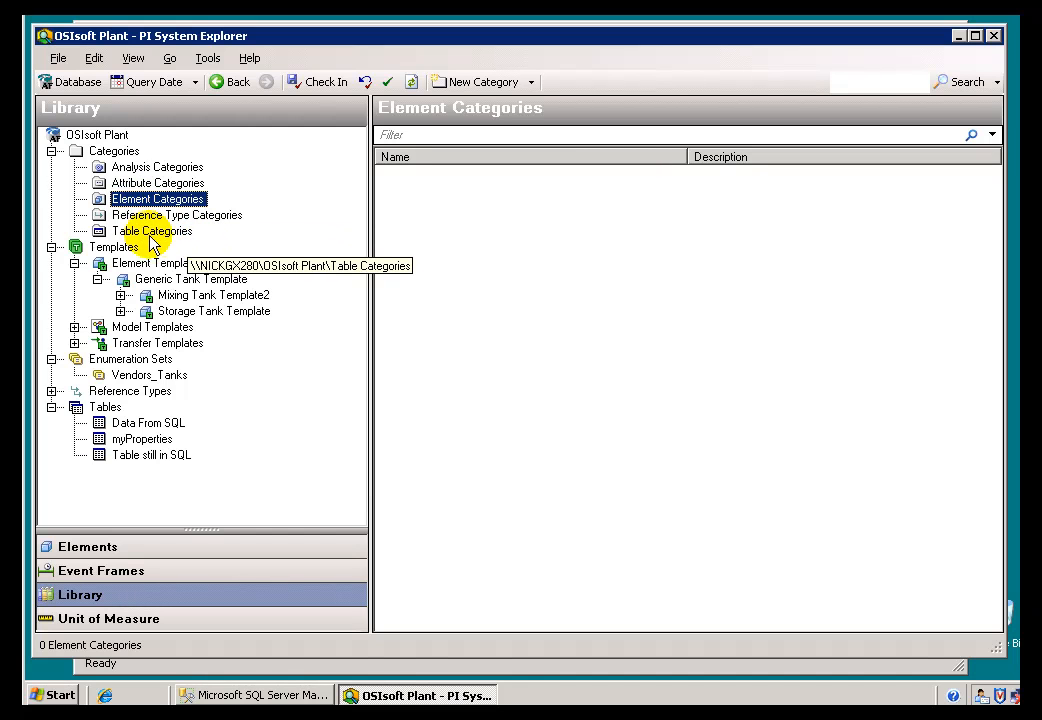
- Check Table Categories, return to Element Categories and bring up its context menu
{"action": "left_click", "coordinate": [152, 232]}
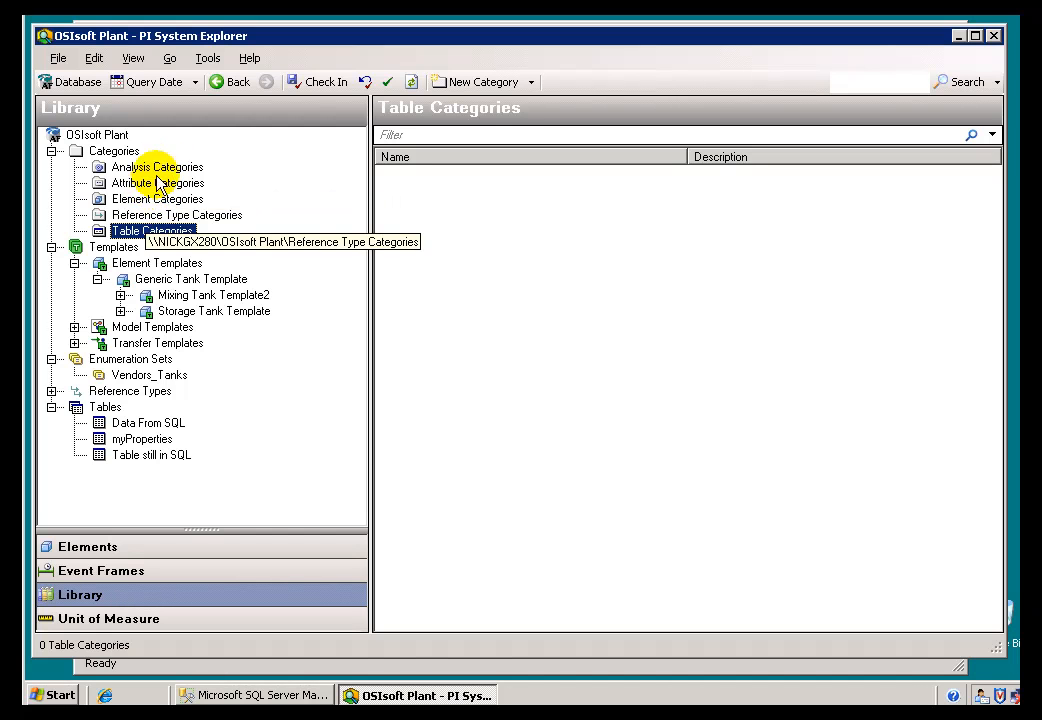
{"action": "left_click", "coordinate": [156, 198]}
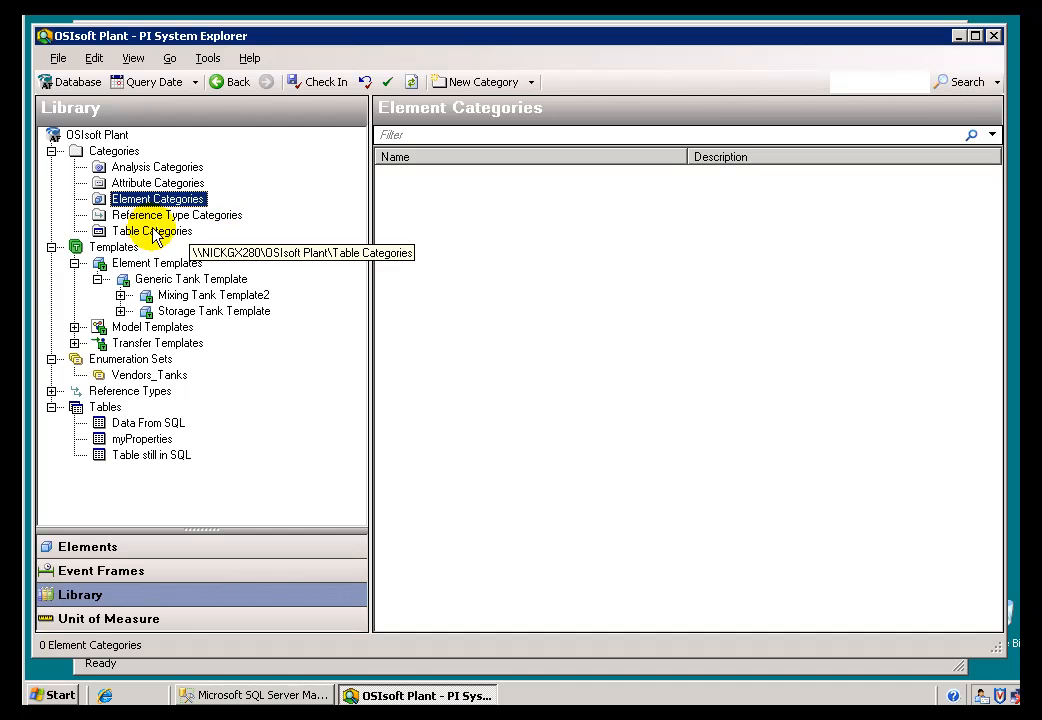
{"action": "mouse_move", "coordinate": [160, 206]}
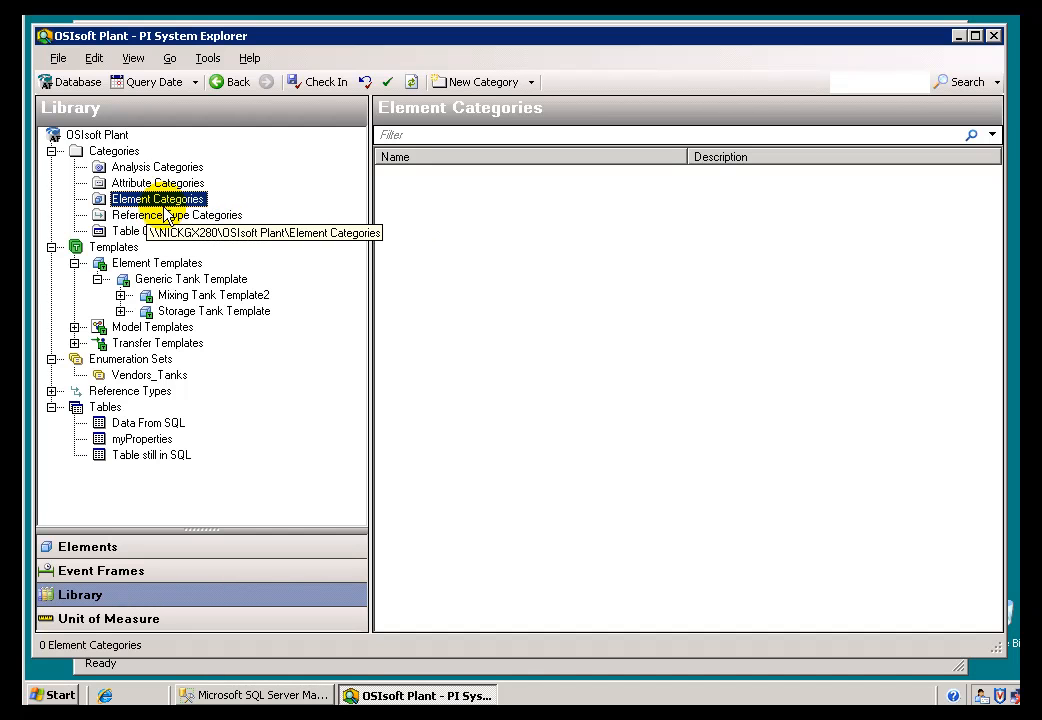
{"action": "mouse_move", "coordinate": [136, 216]}
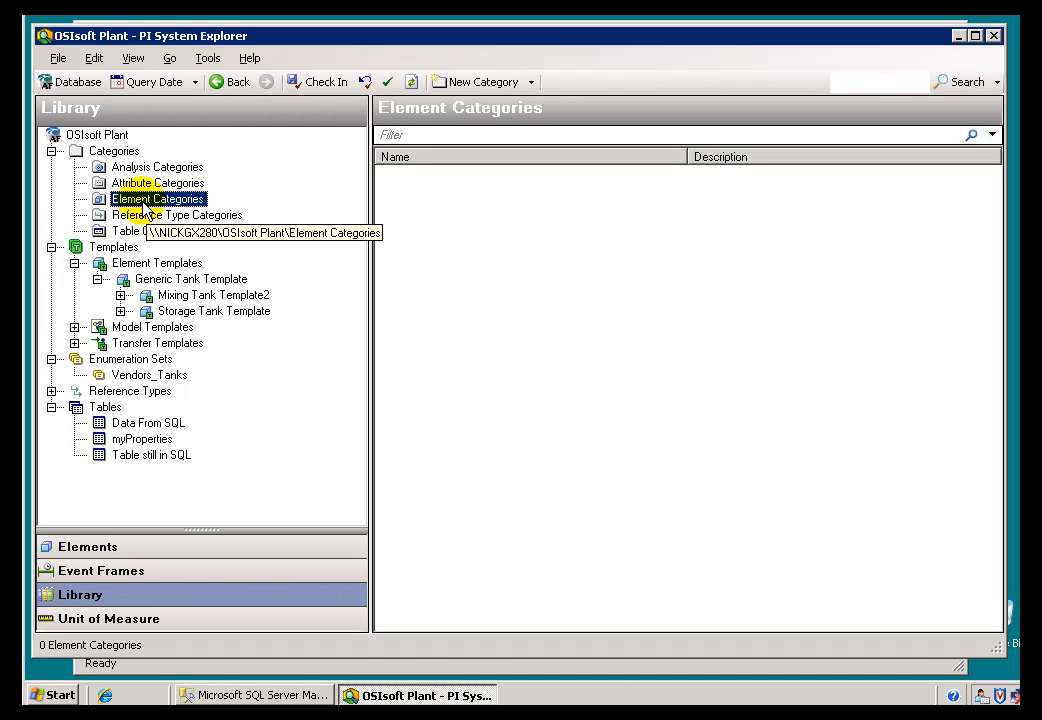
{"action": "right_click", "coordinate": [156, 200]}
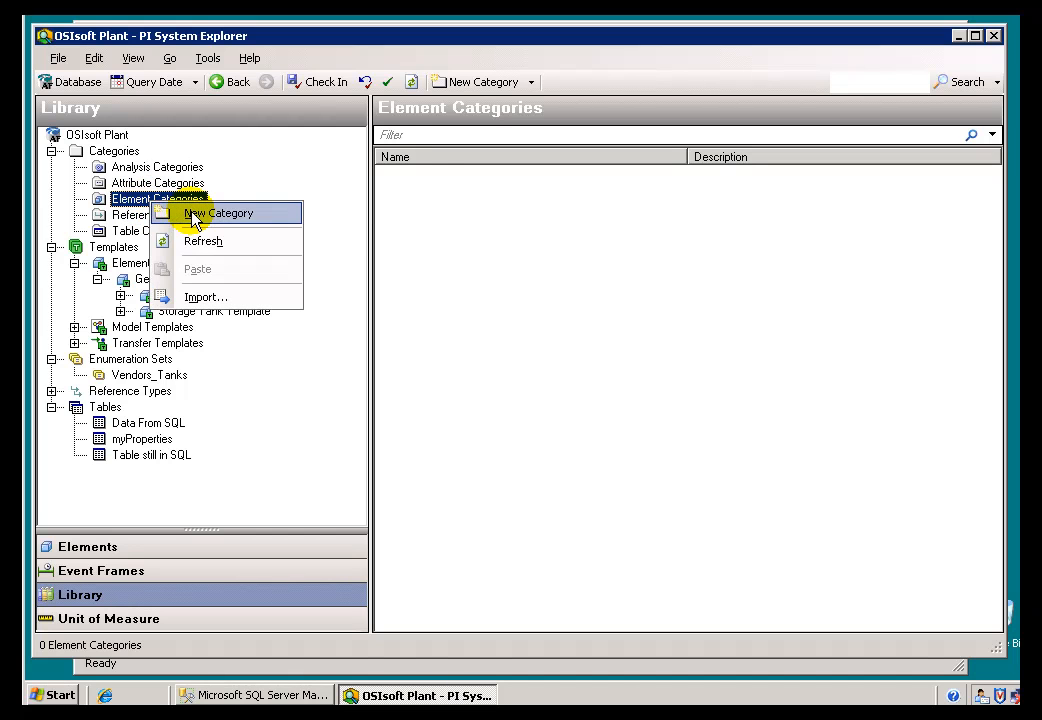
- Create a new element category and name it FrontEnd
{"action": "left_click", "coordinate": [222, 212]}
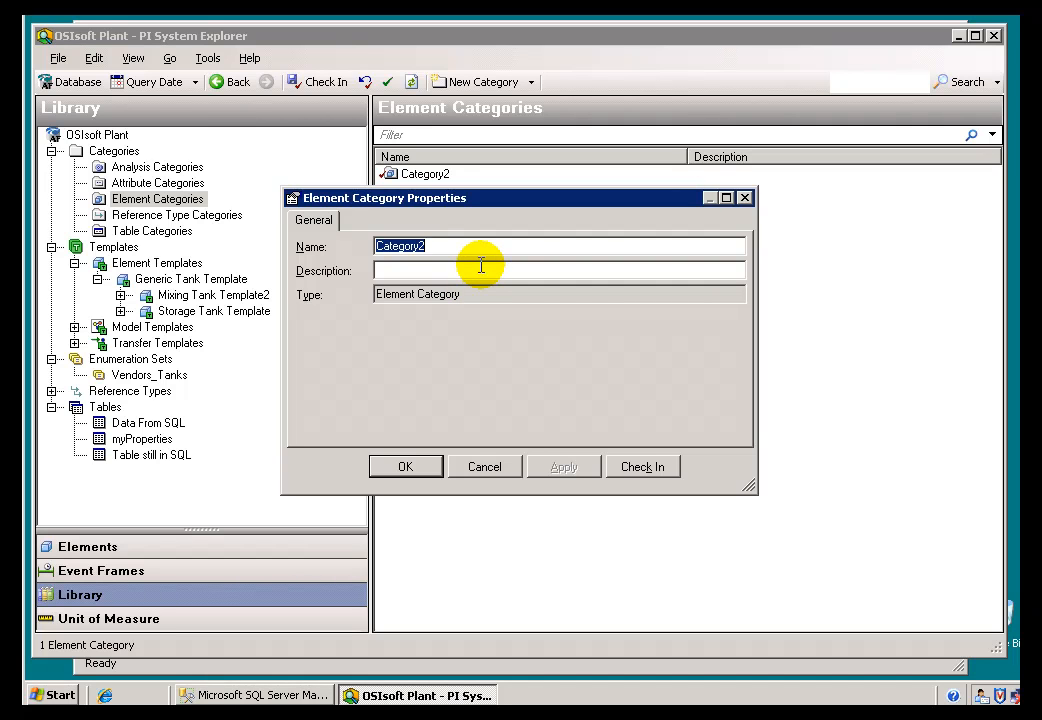
{"action": "type", "text": "Fron"}
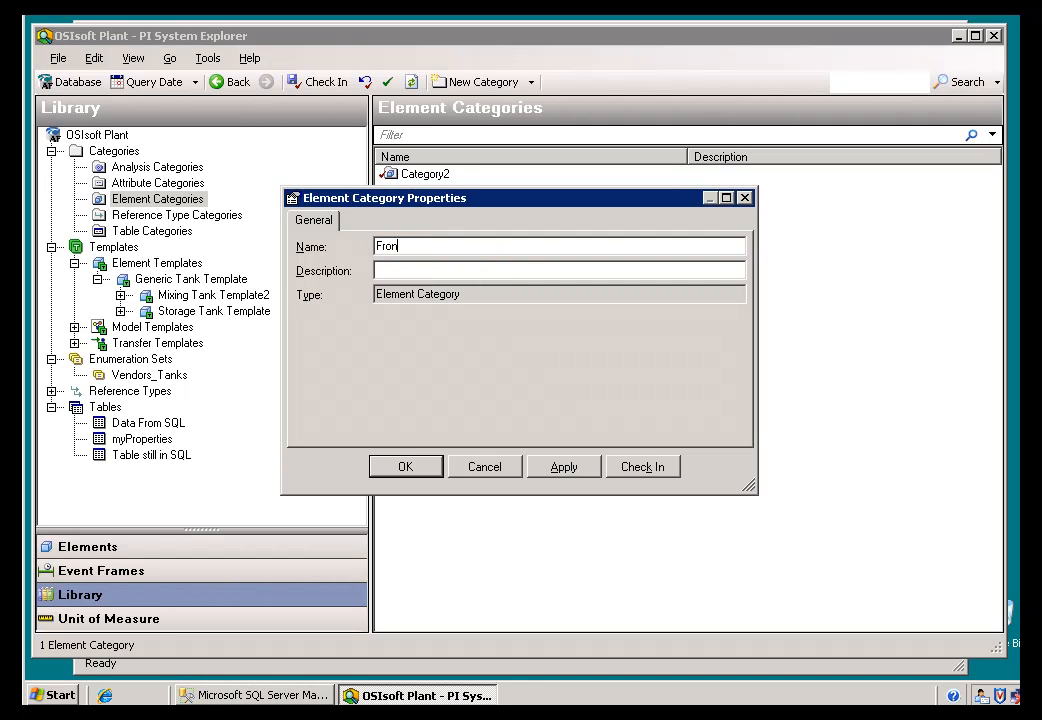
{"action": "type", "text": "tEnd"}
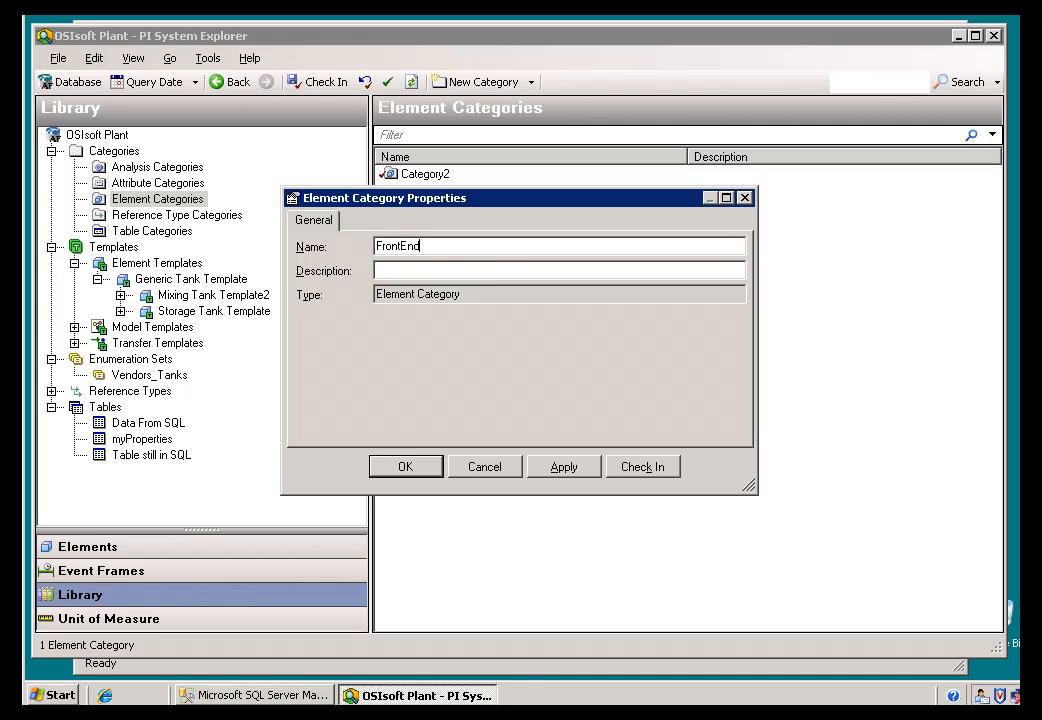
{"action": "mouse_move", "coordinate": [462, 270]}
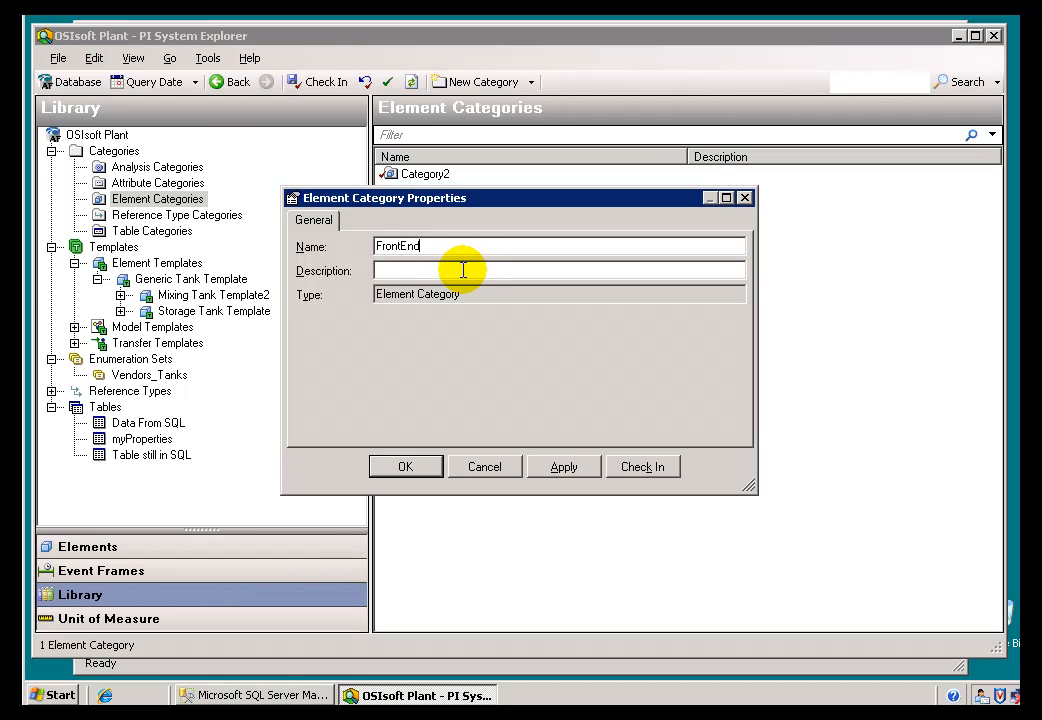
{"action": "mouse_move", "coordinate": [444, 248]}
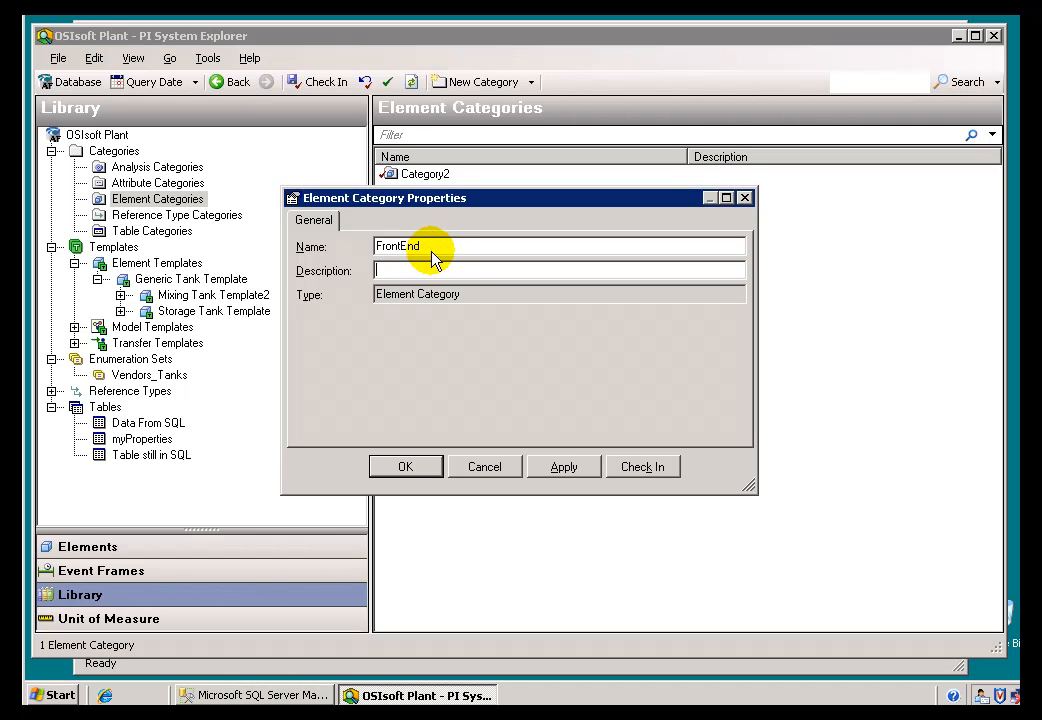
{"action": "mouse_move", "coordinate": [424, 448]}
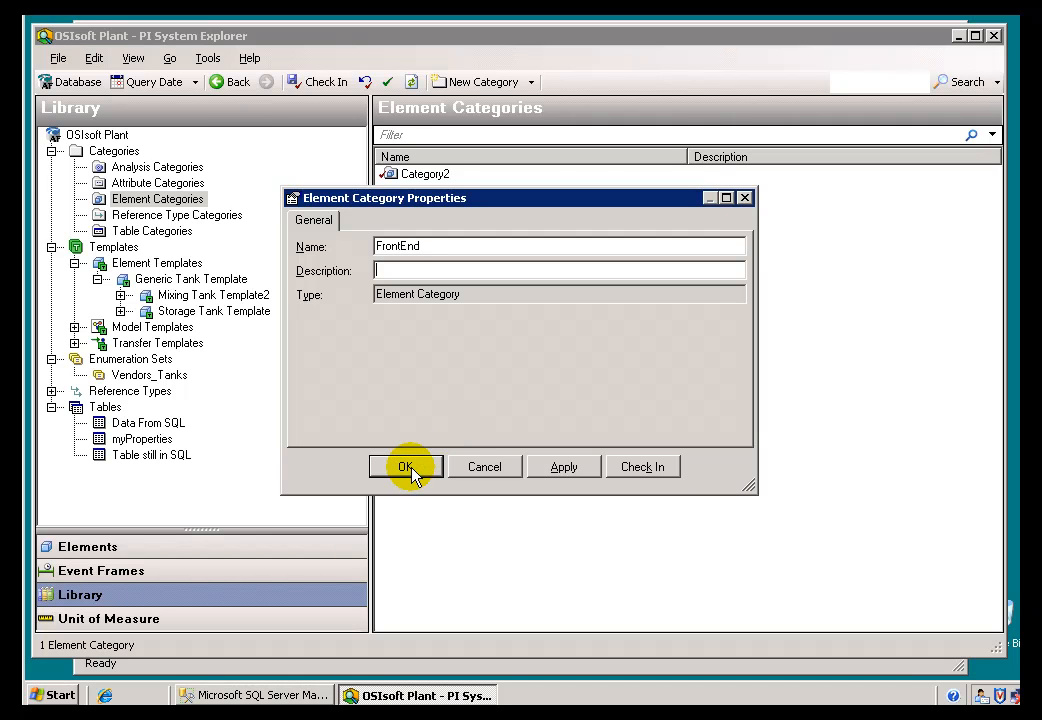
{"action": "left_click", "coordinate": [404, 466]}
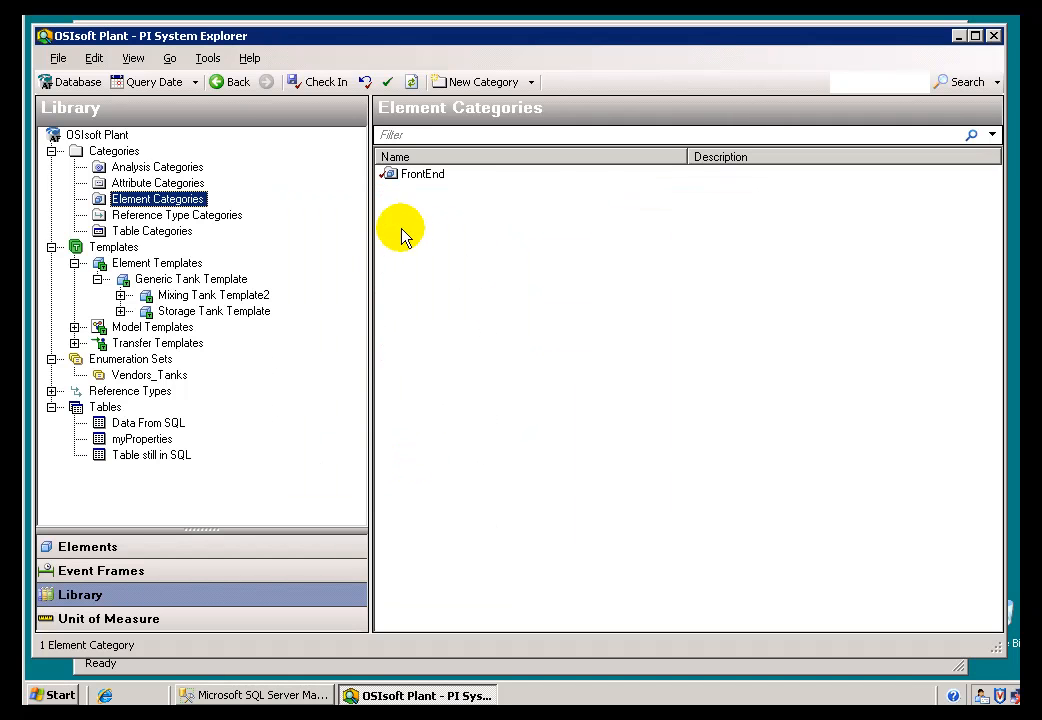
{"action": "mouse_move", "coordinate": [172, 198]}
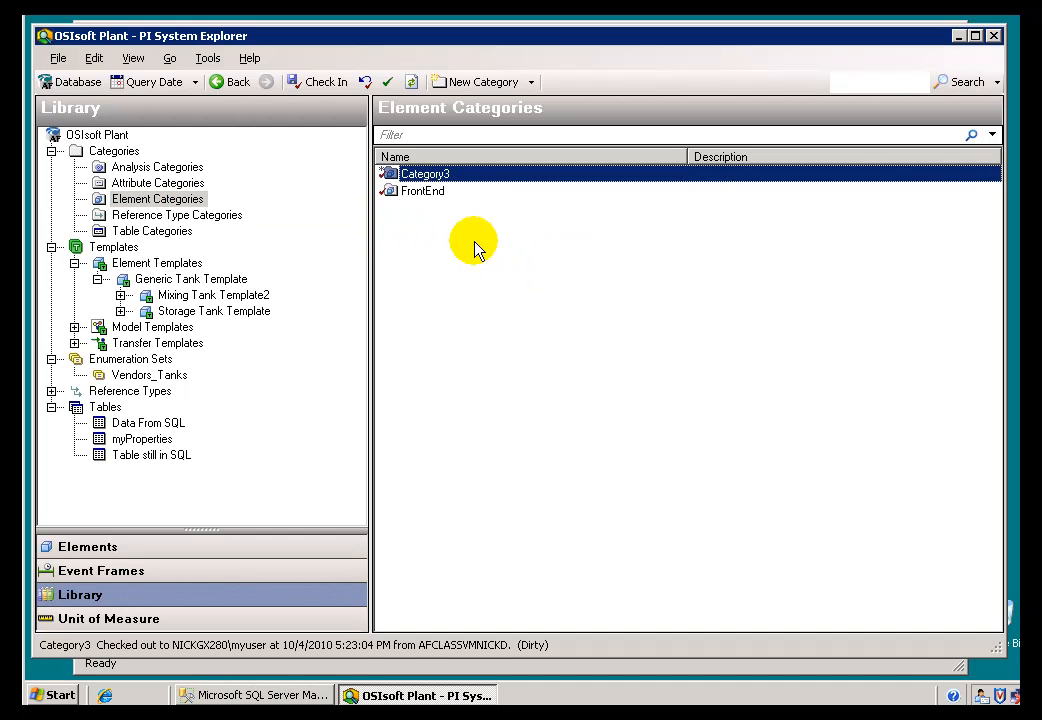
{"action": "mouse_move", "coordinate": [856, 212]}
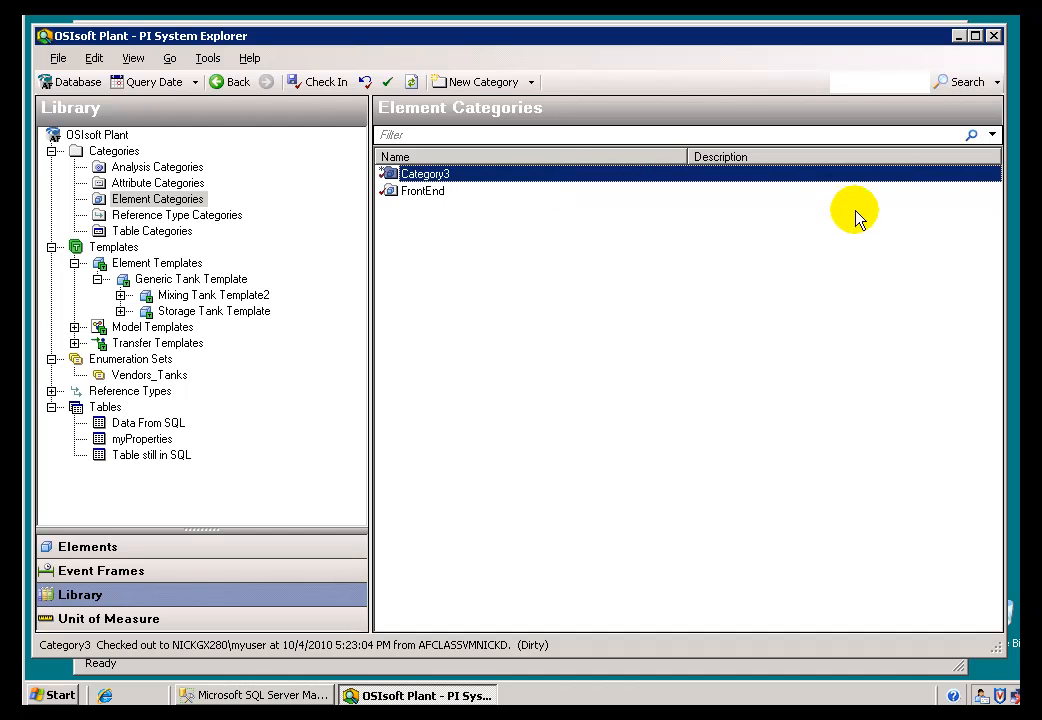
- Rename the new Category3 entry in place to BackEnd
{"action": "double_click", "coordinate": [424, 172]}
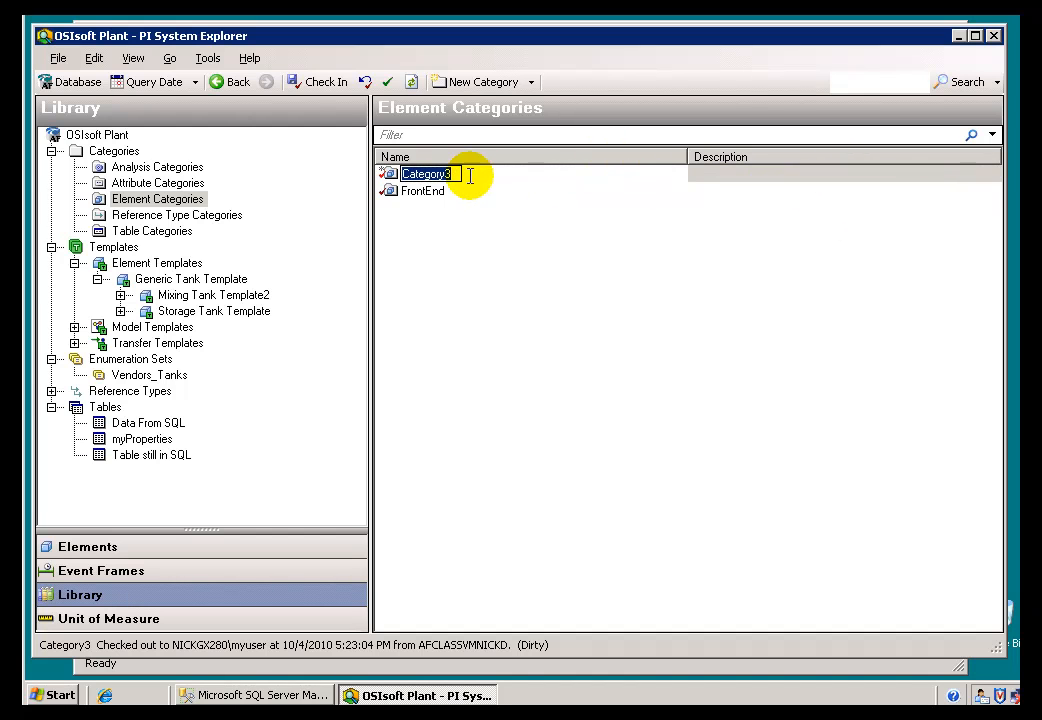
{"action": "type", "text": "Bad"}
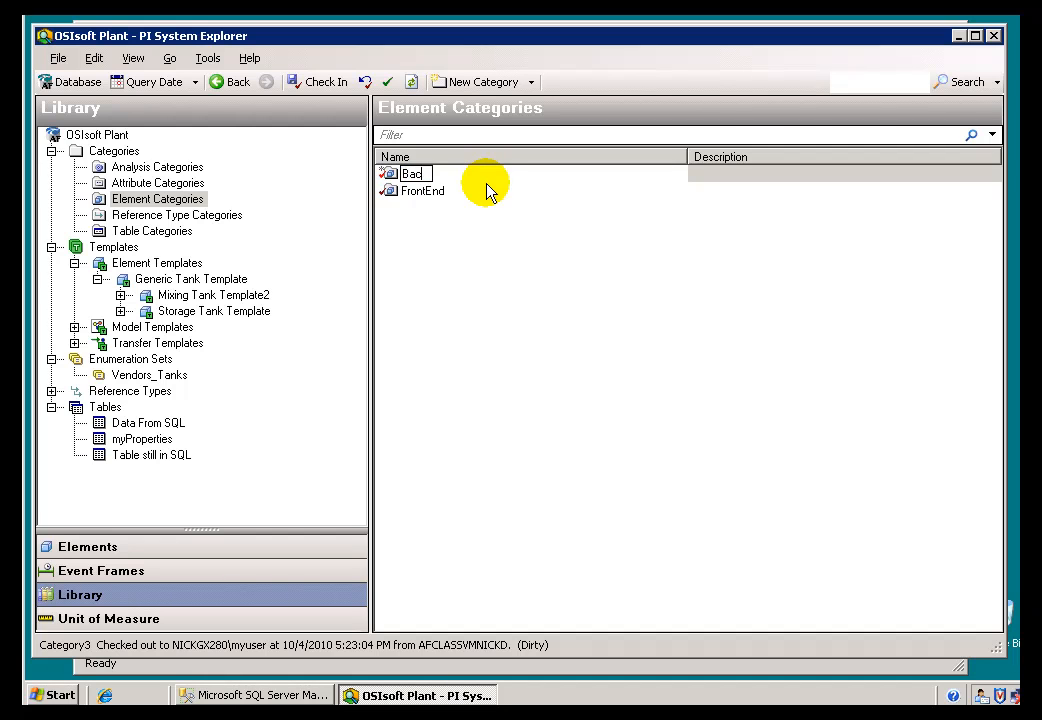
{"action": "type", "text": "BackEnd"}
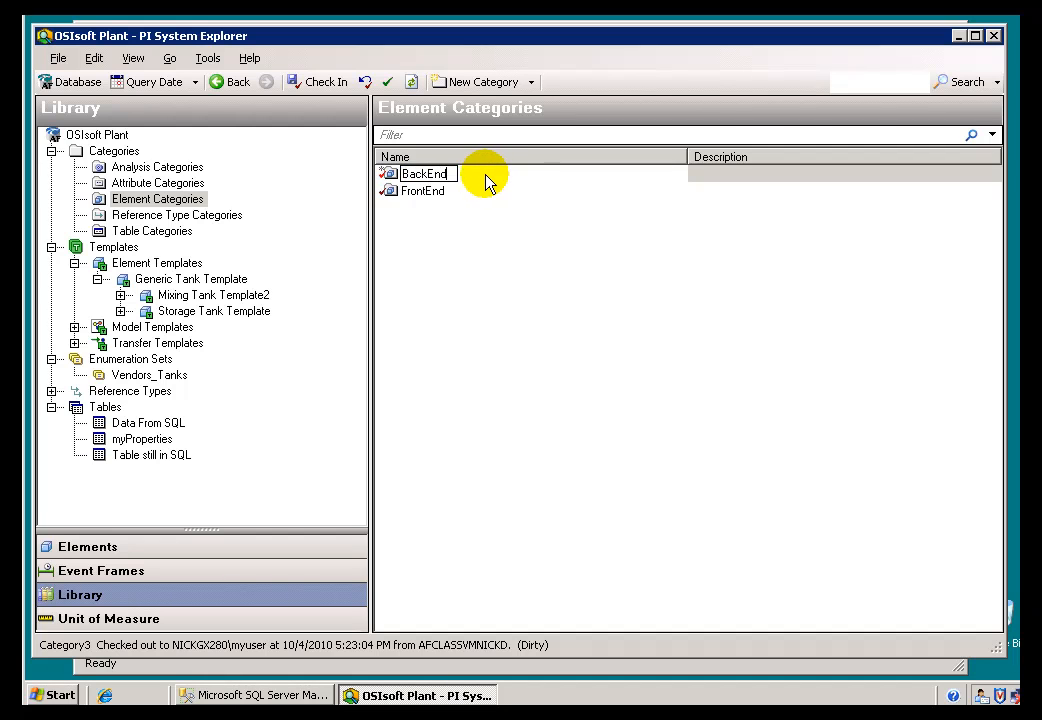
{"action": "left_click", "coordinate": [422, 192]}
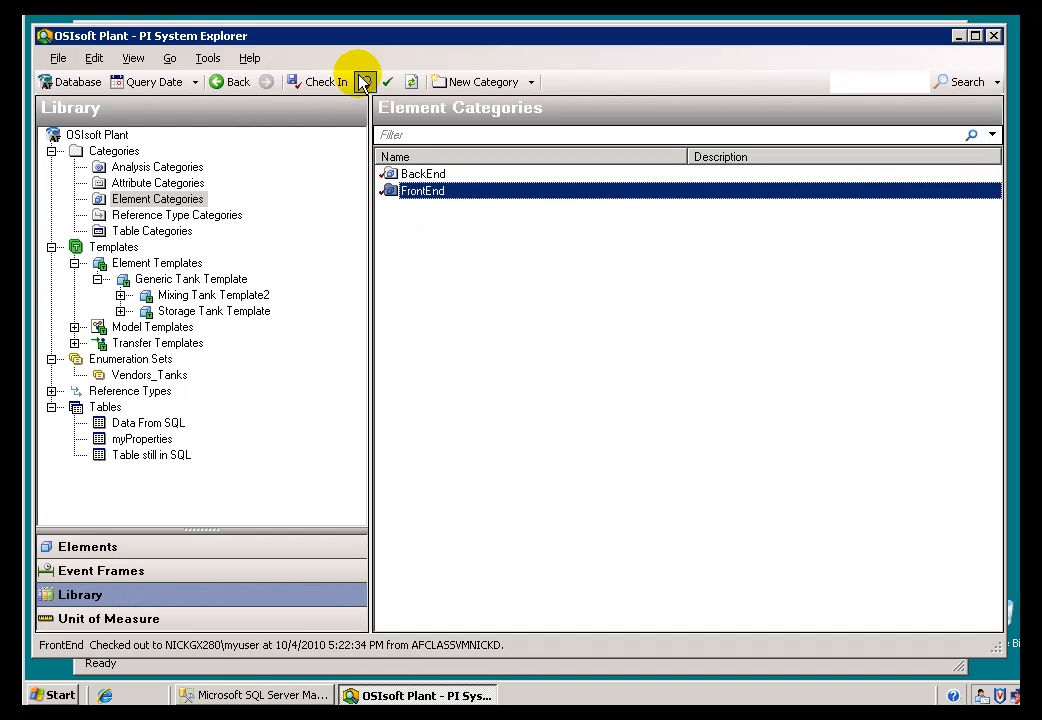